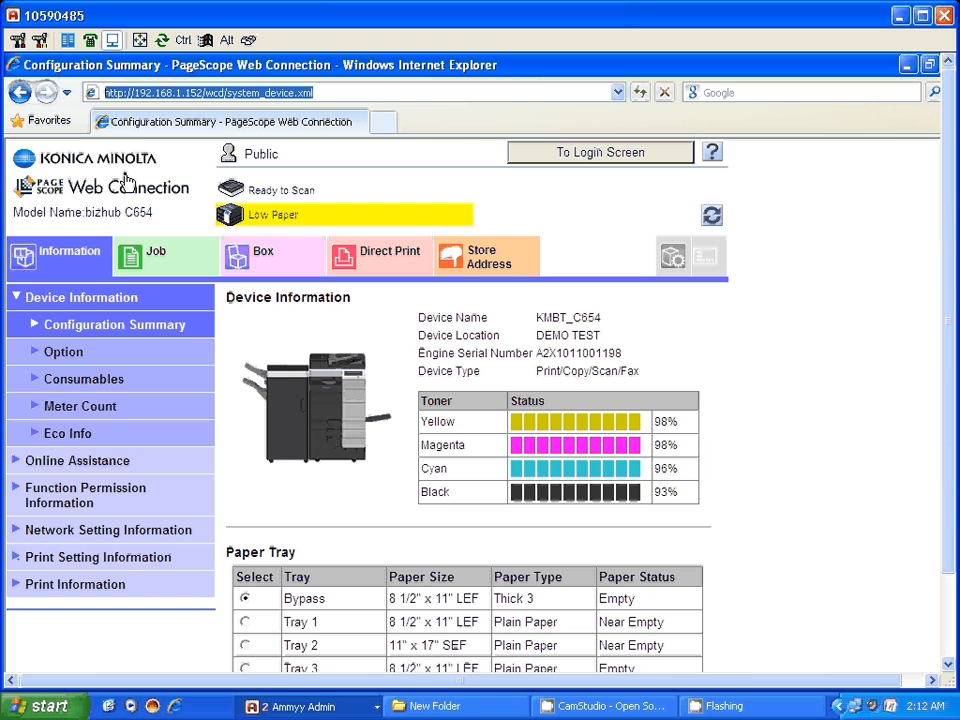
mouse_move(564, 196)
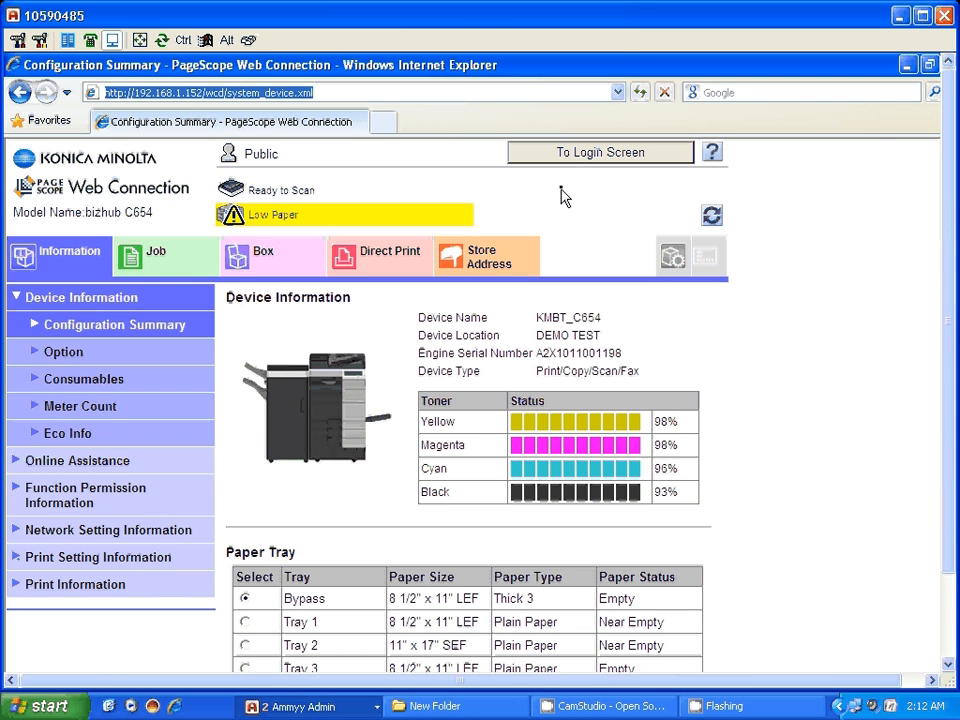
mouse_move(560, 164)
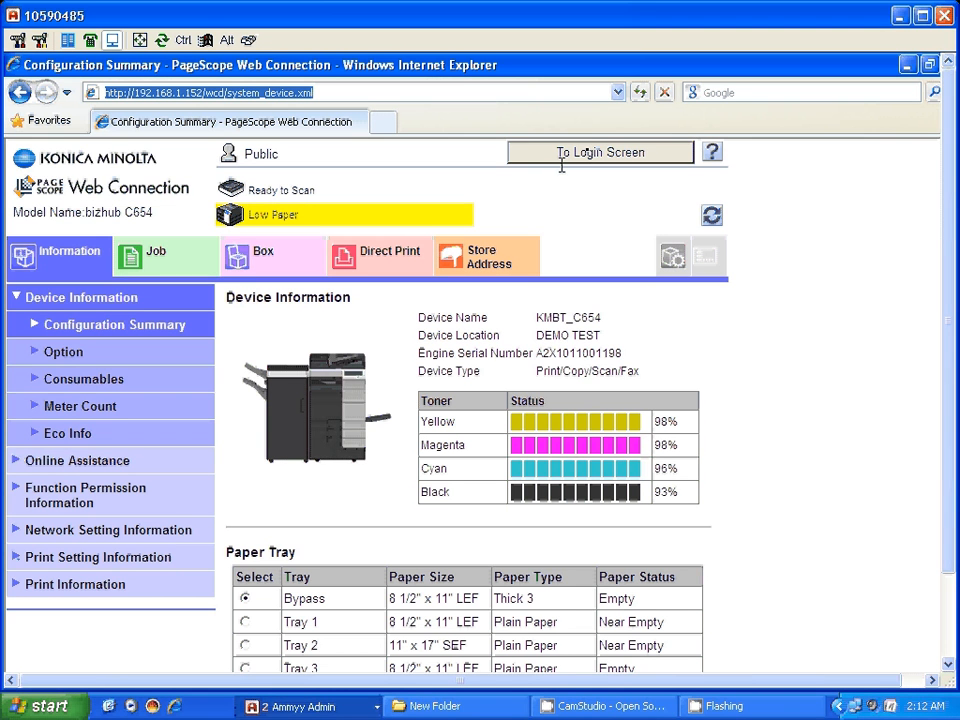
- Log the public user out and return to the login screen
left_click(600, 152)
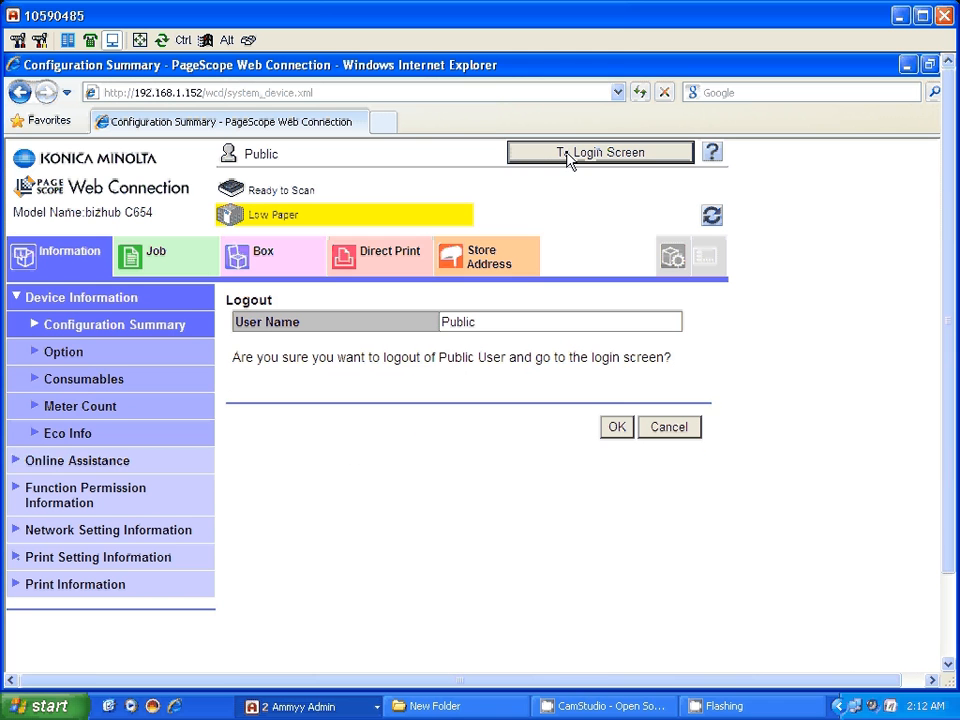
mouse_move(640, 384)
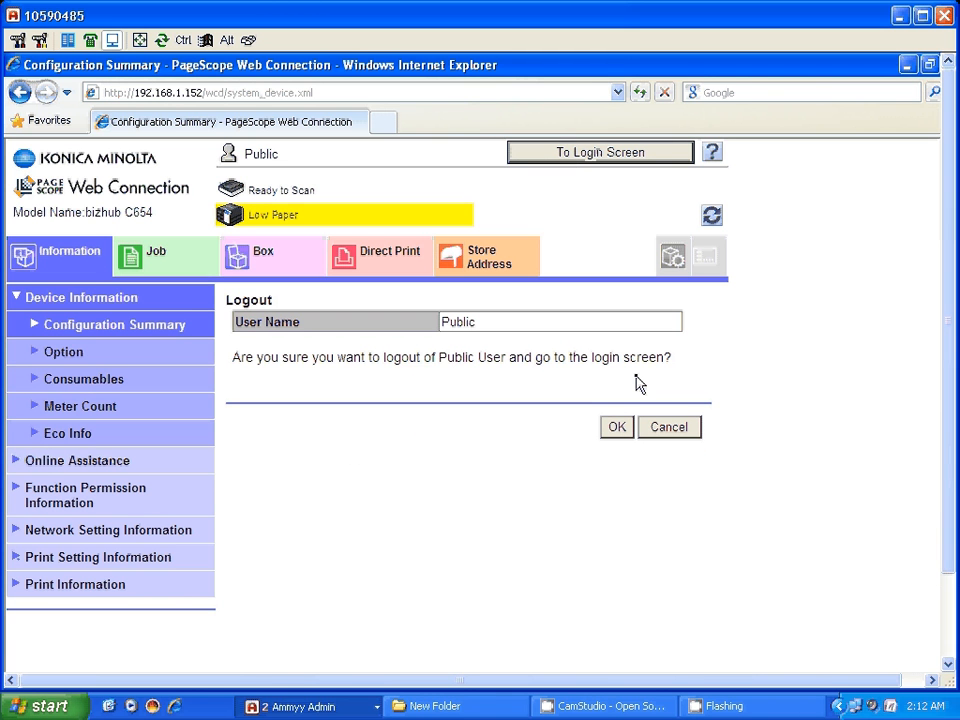
left_click(616, 428)
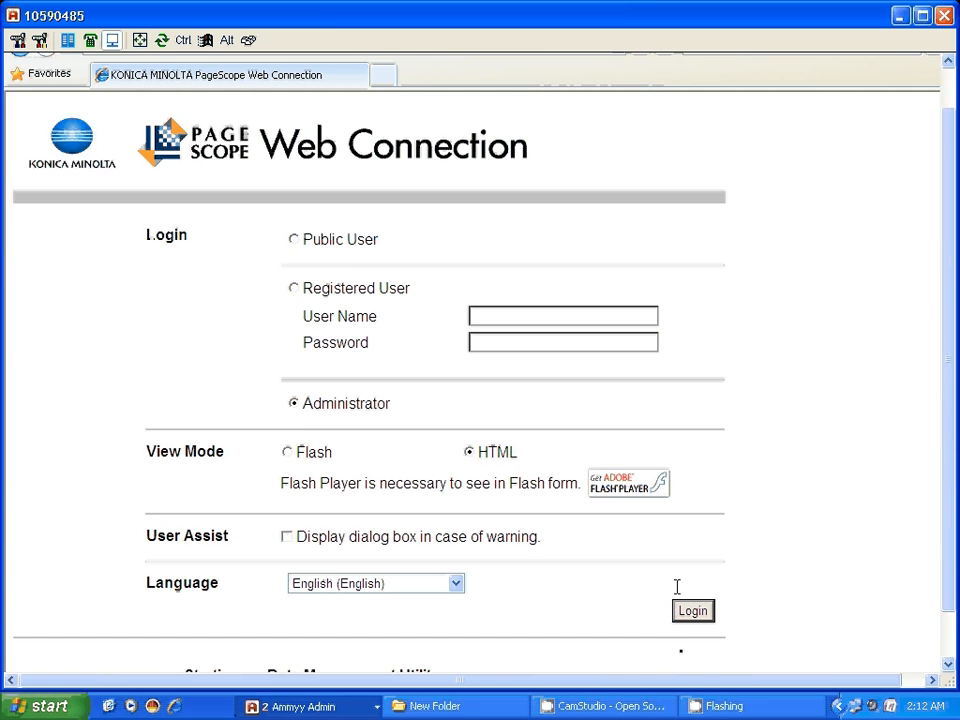
- Sign in as Administrator with the admin password, reaching the meter counter page
left_click(692, 612)
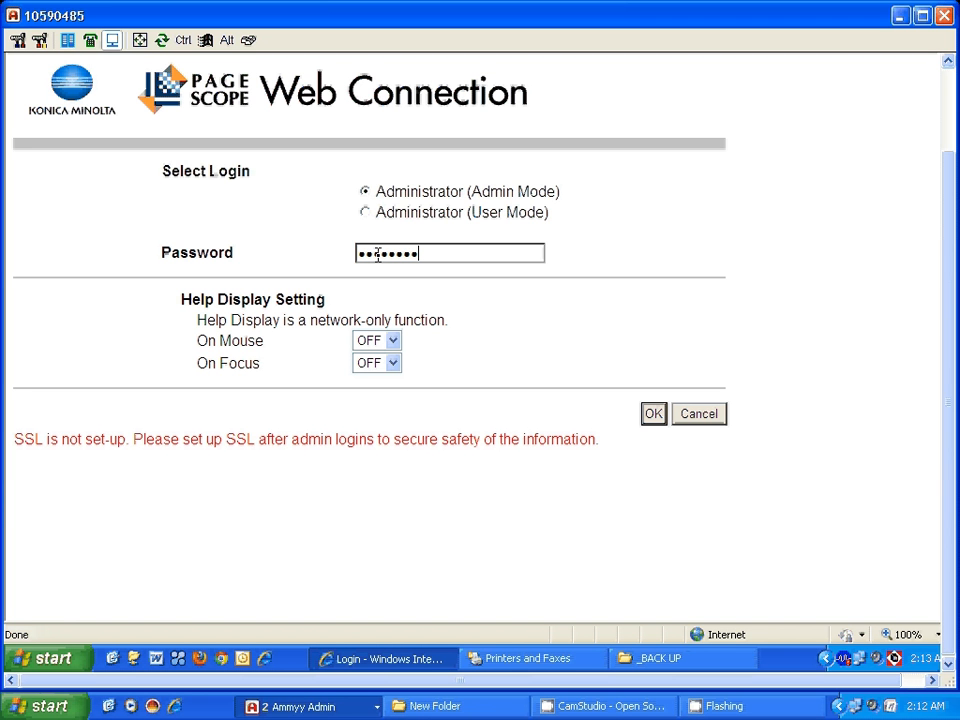
type("•")
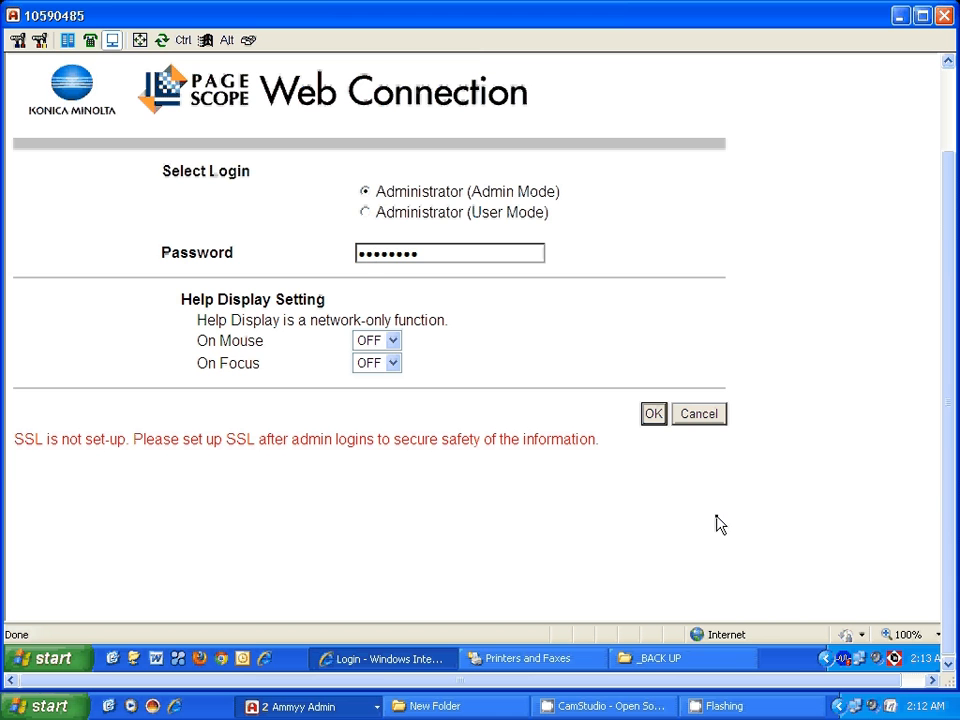
left_click(652, 412)
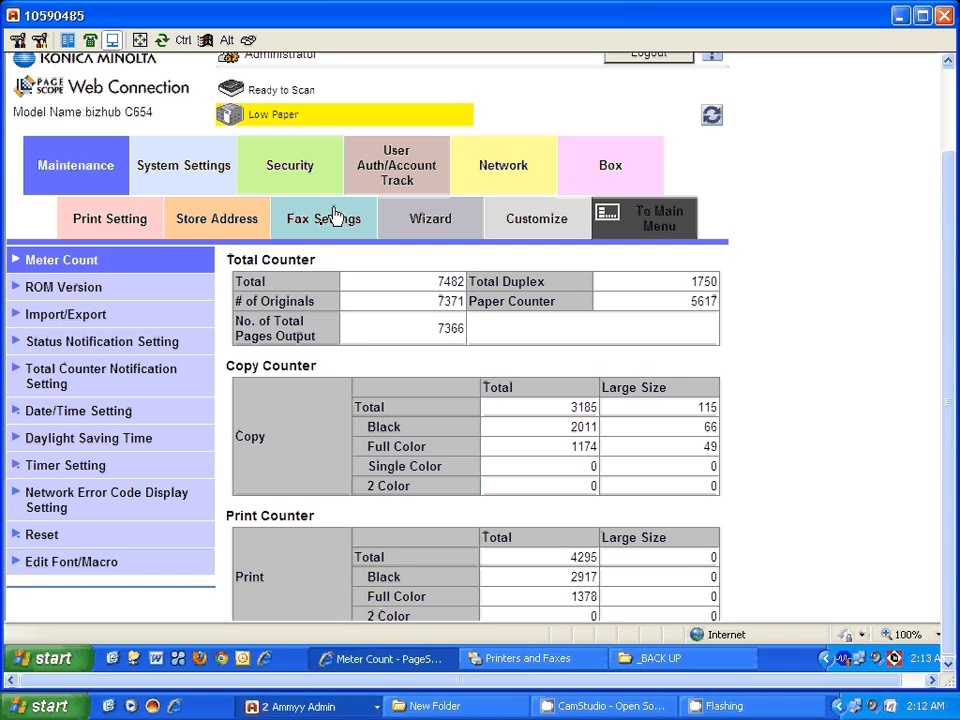
- Go to Fax Settings, PBX Connection Setting, and expand Function Setting for Function ON/OFF
left_click(324, 218)
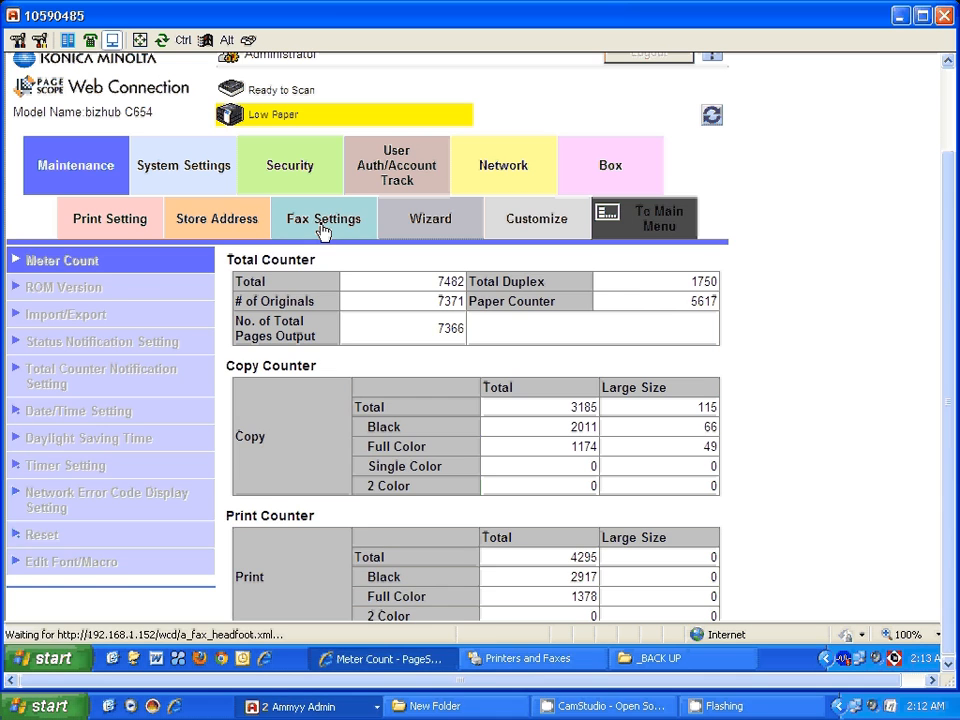
left_click(324, 218)
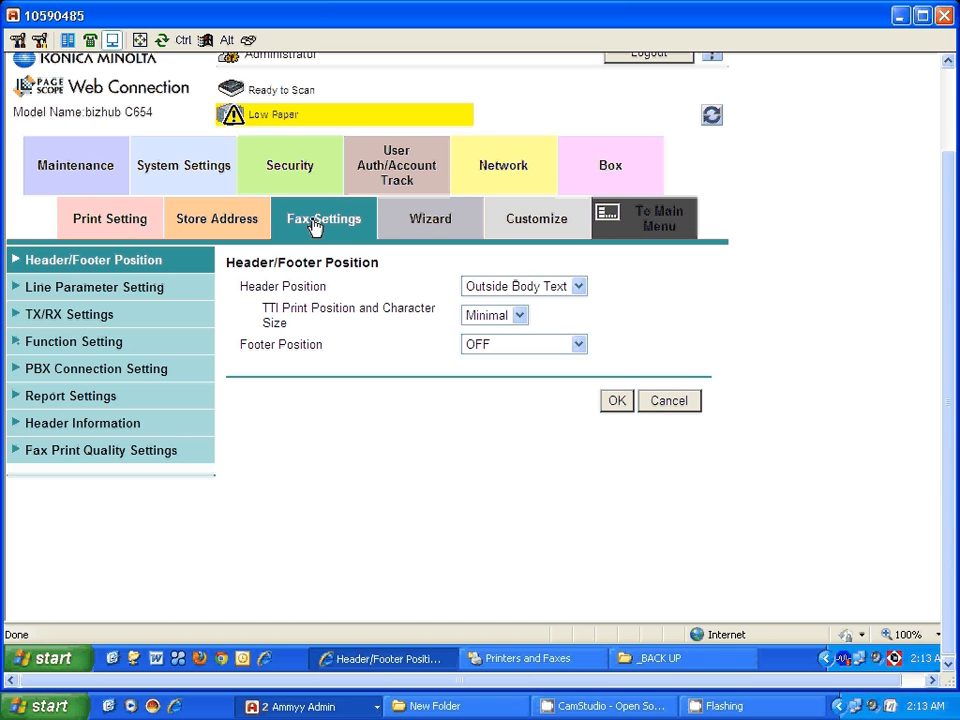
mouse_move(136, 346)
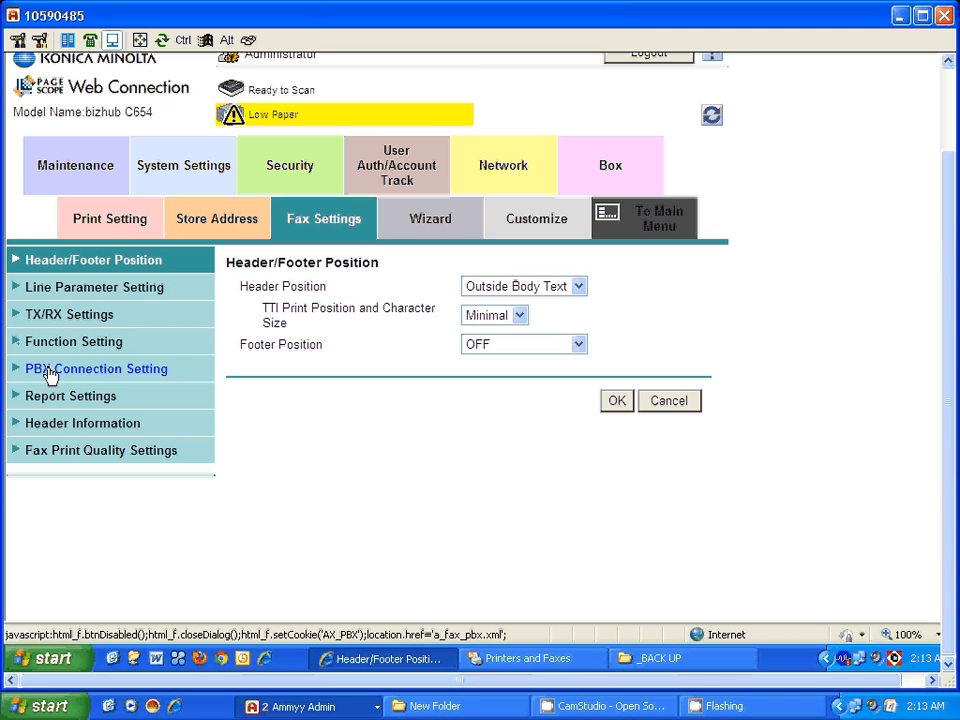
mouse_move(130, 374)
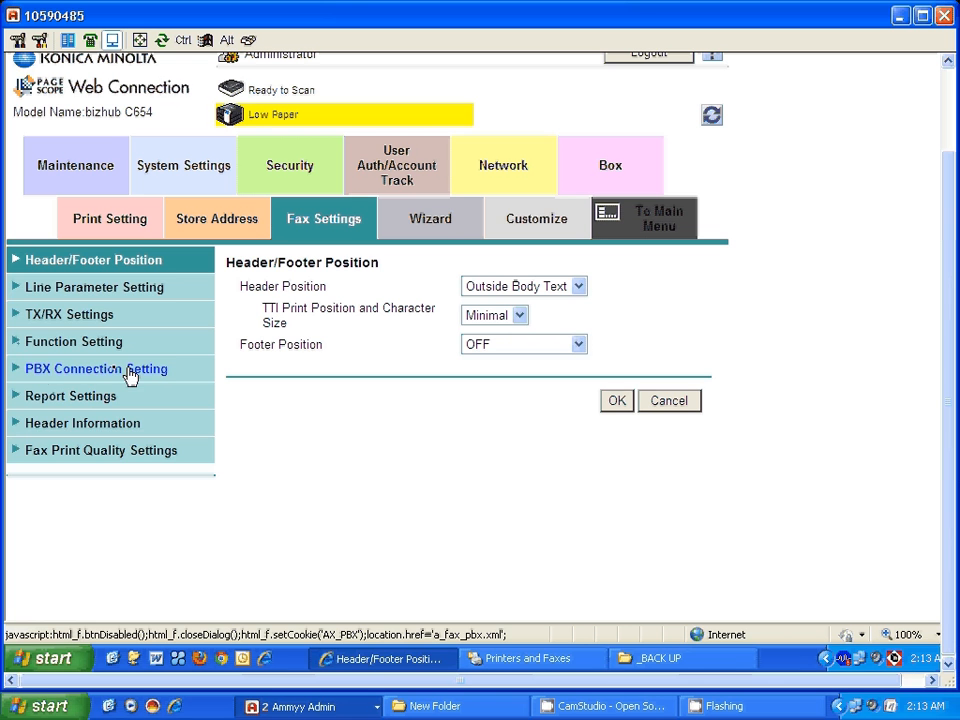
left_click(96, 368)
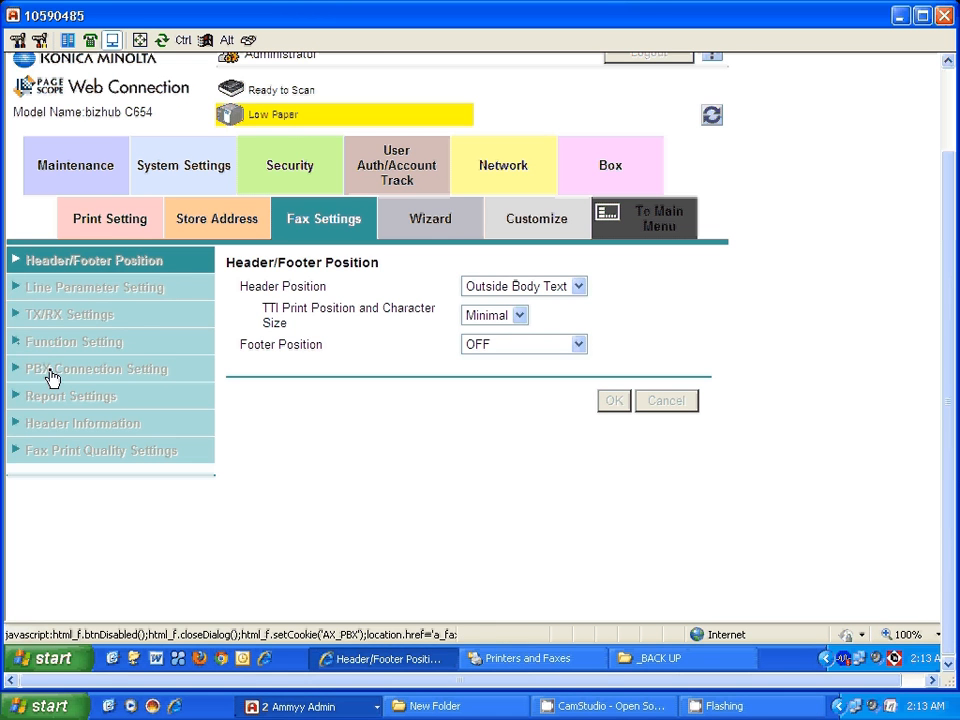
left_click(96, 368)
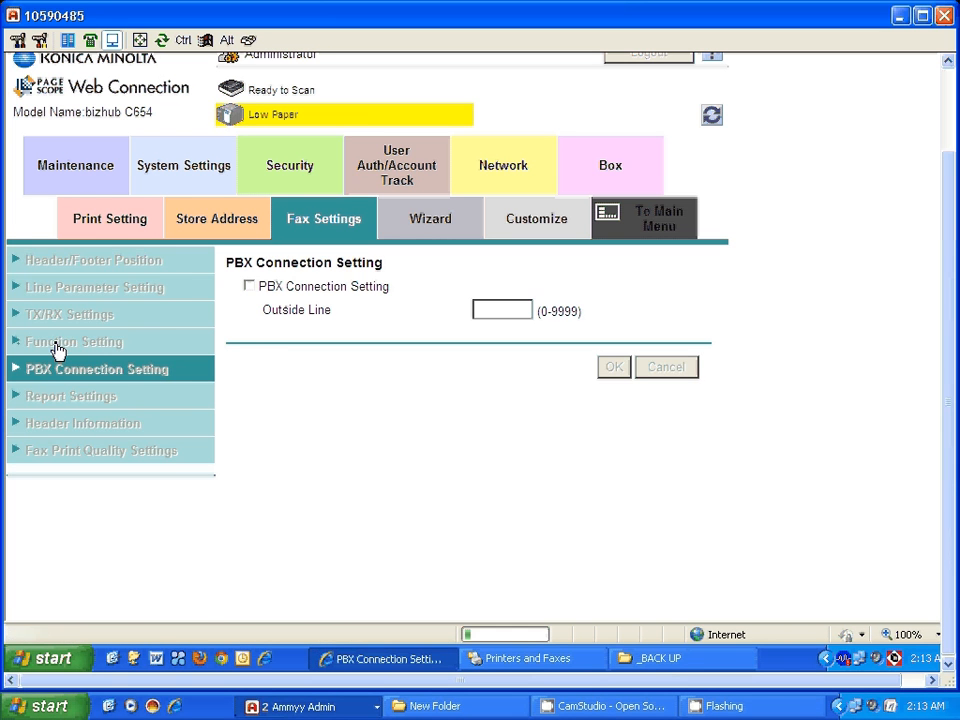
left_click(74, 340)
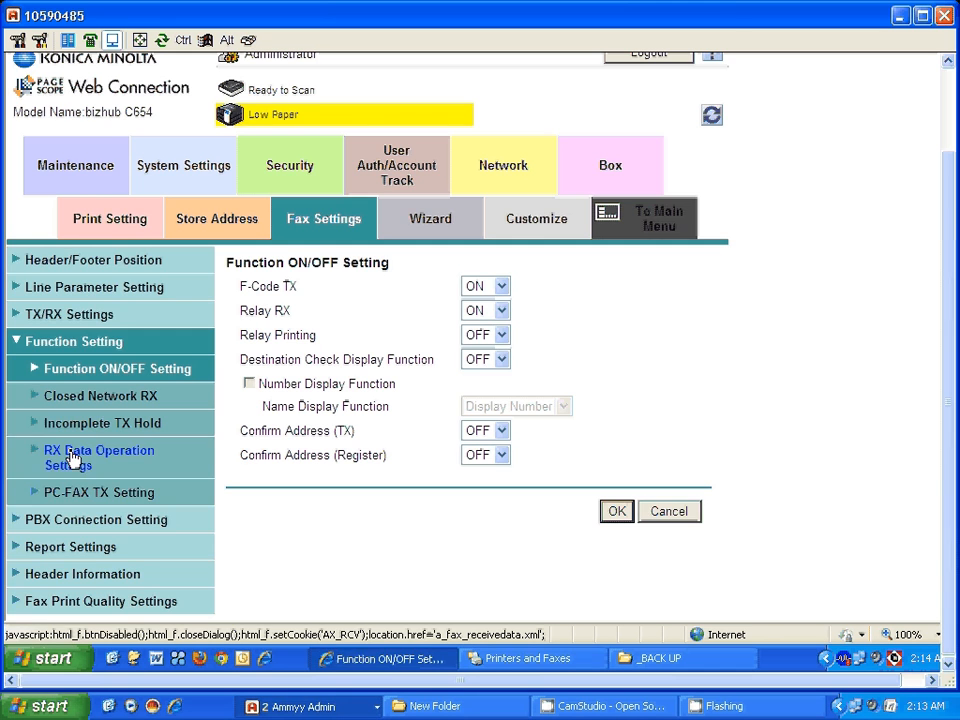
- Under RX Data Operation Settings, choose Forward TX Setting and apply it
left_click(100, 456)
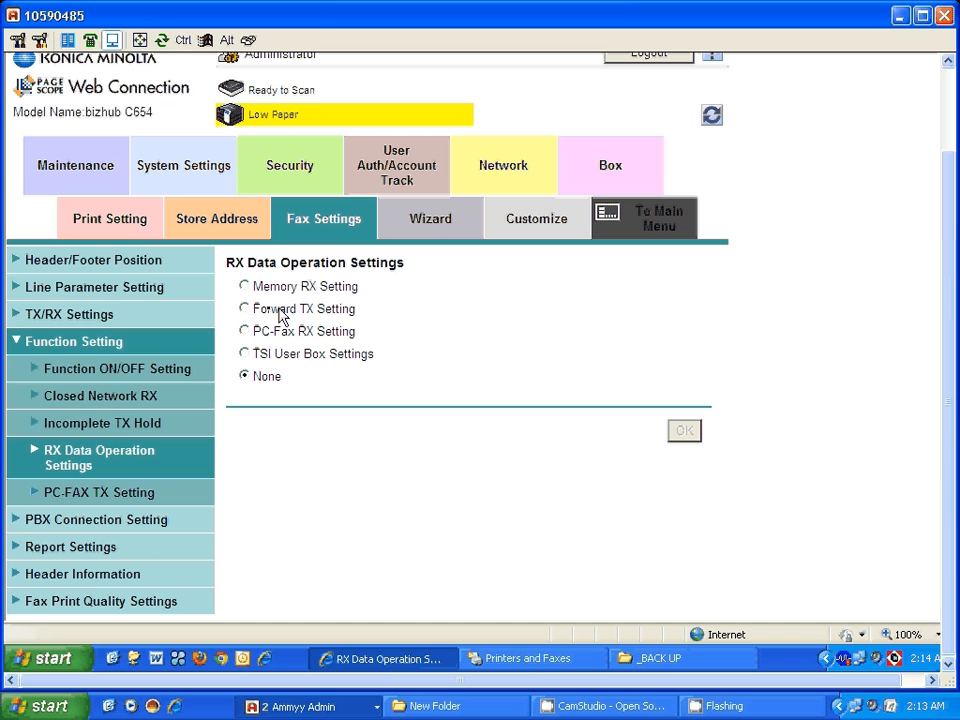
left_click(244, 308)
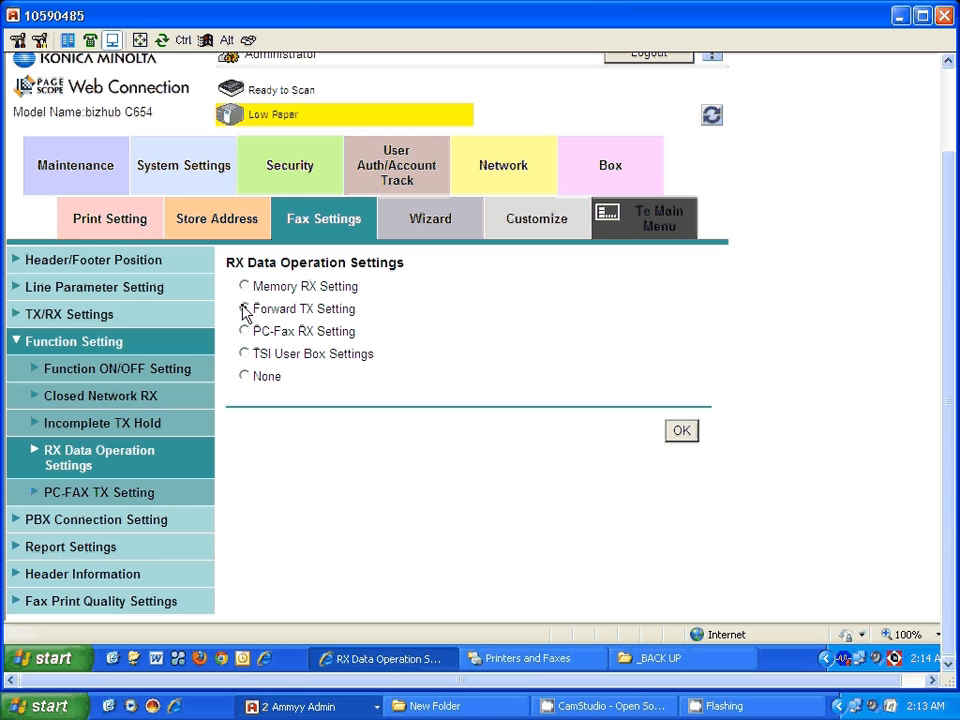
left_click(244, 308)
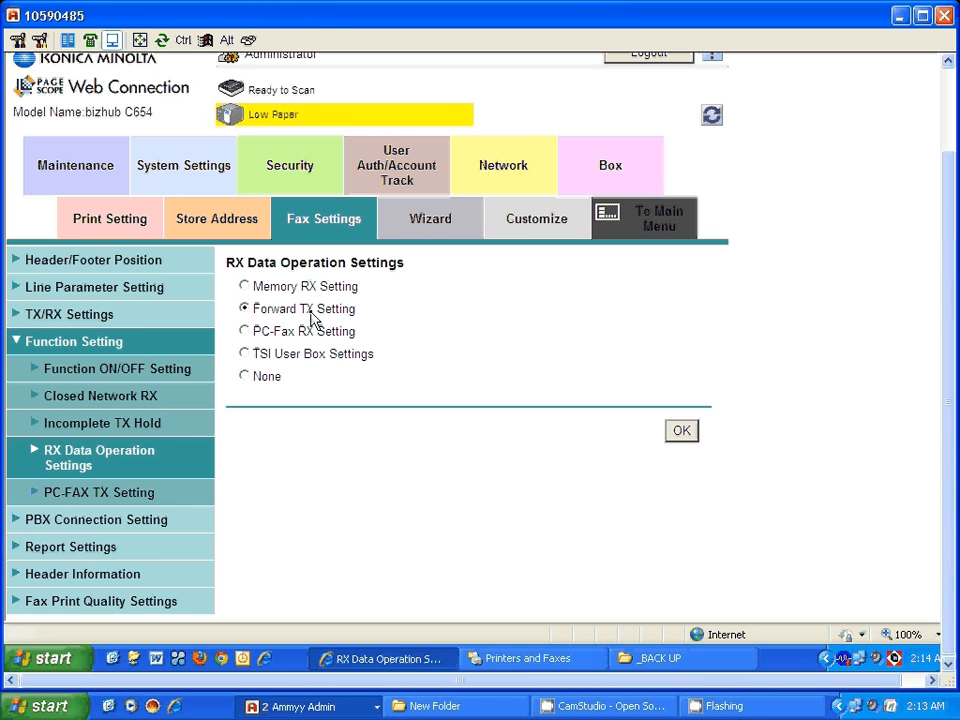
mouse_move(390, 310)
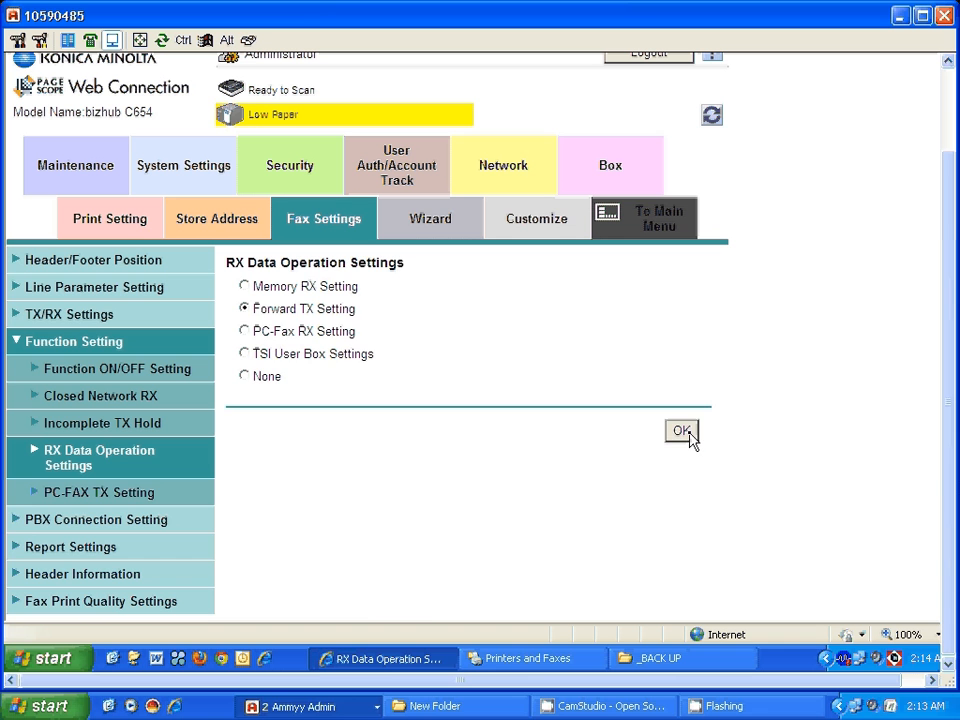
left_click(682, 432)
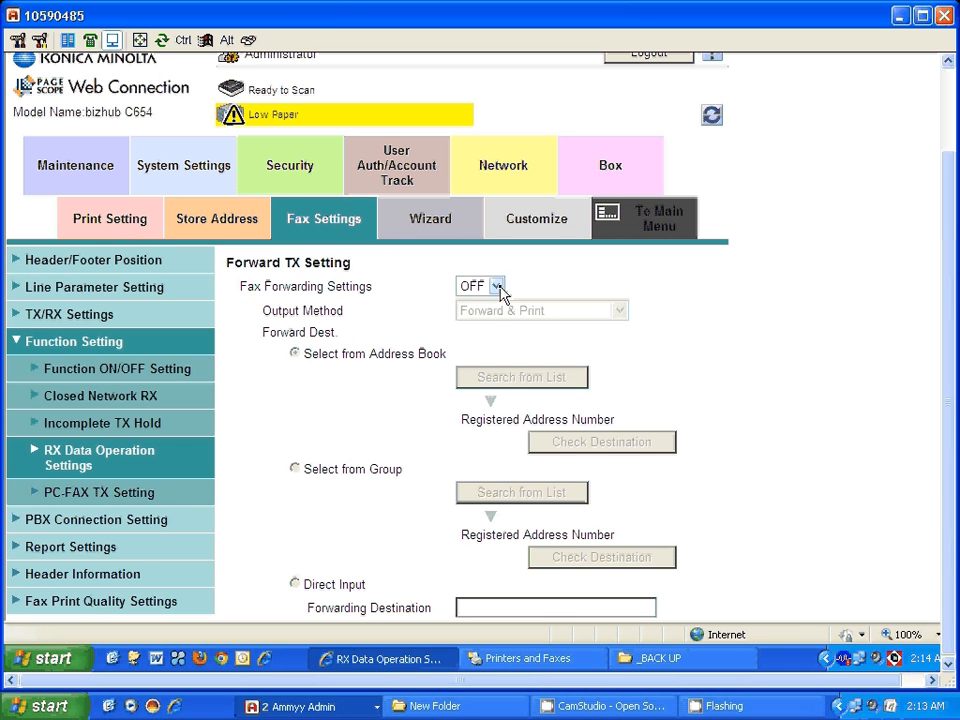
- Set Fax Forwarding to ON and Output Method to Forward & Print (If TX Fails)
left_click(496, 286)
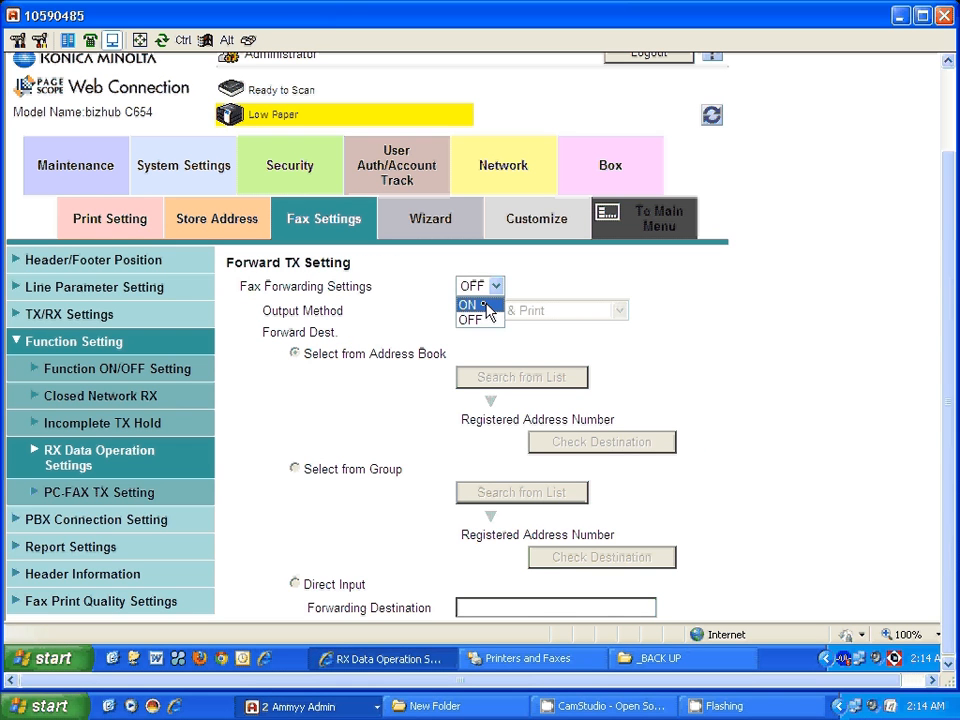
left_click(470, 304)
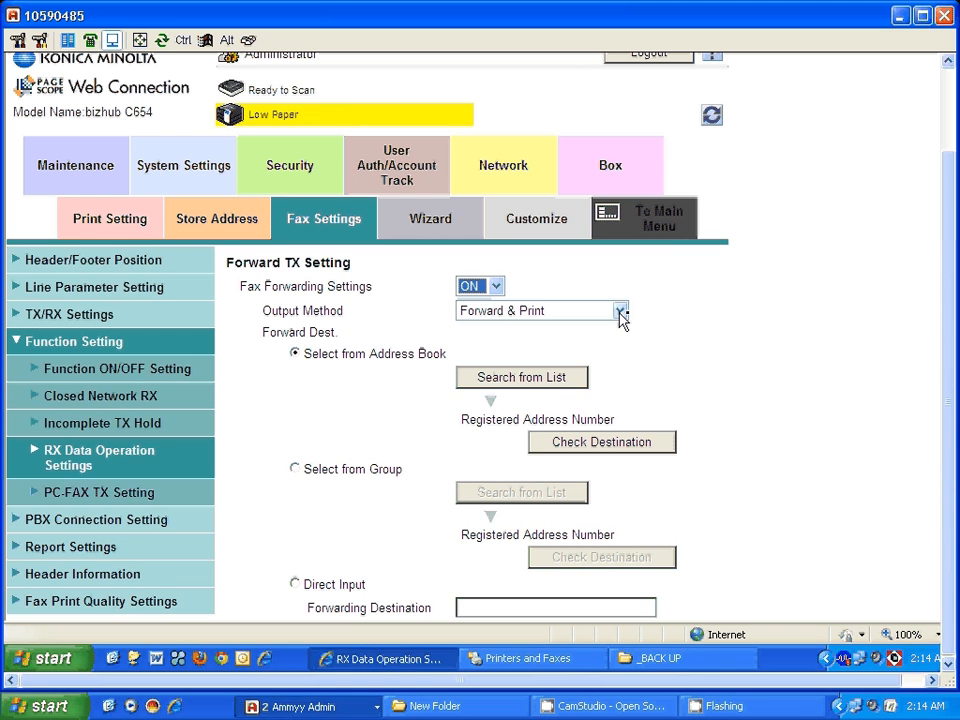
left_click(620, 310)
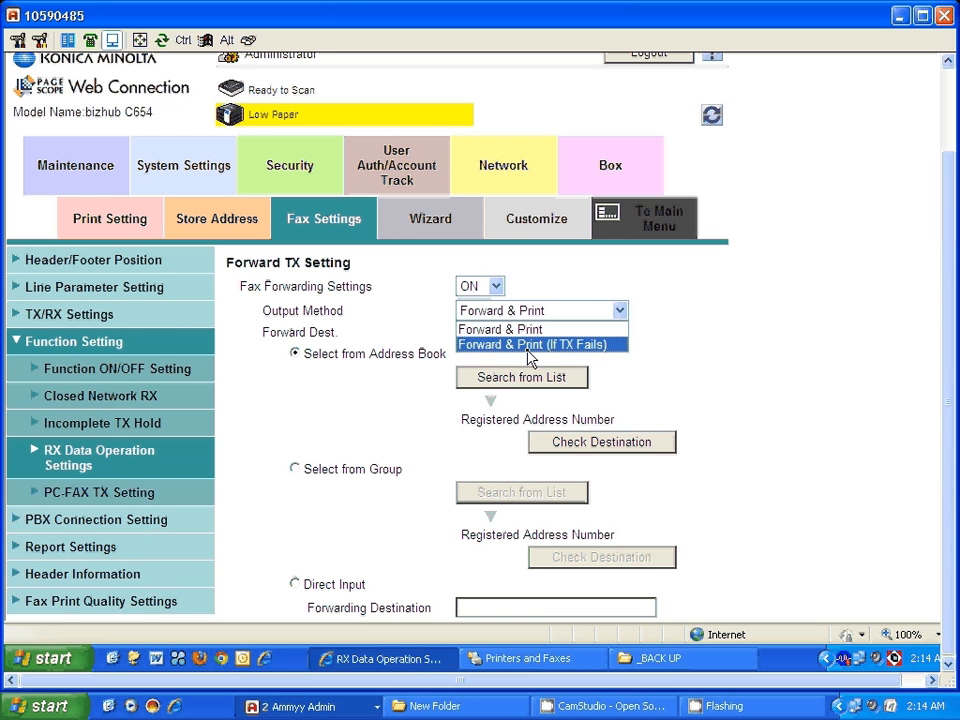
left_click(540, 344)
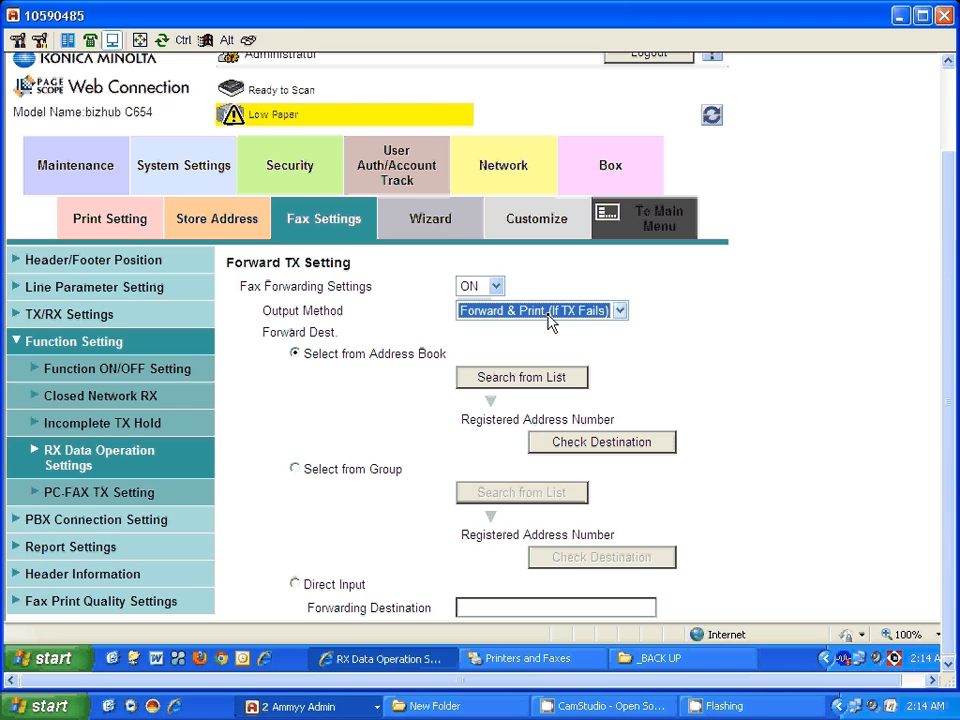
left_click(618, 310)
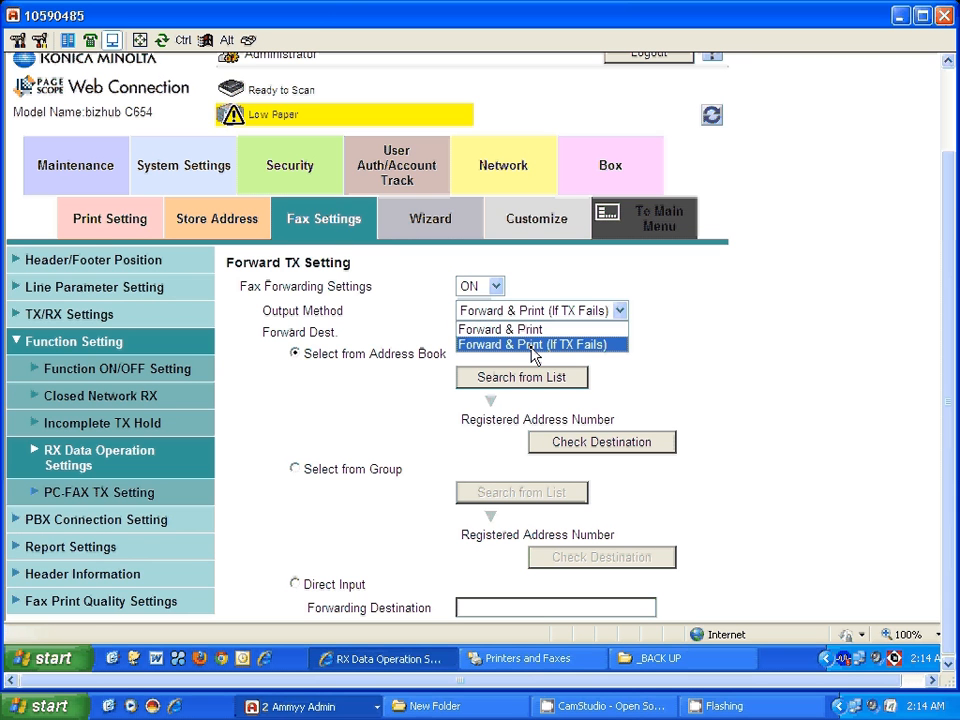
left_click(536, 344)
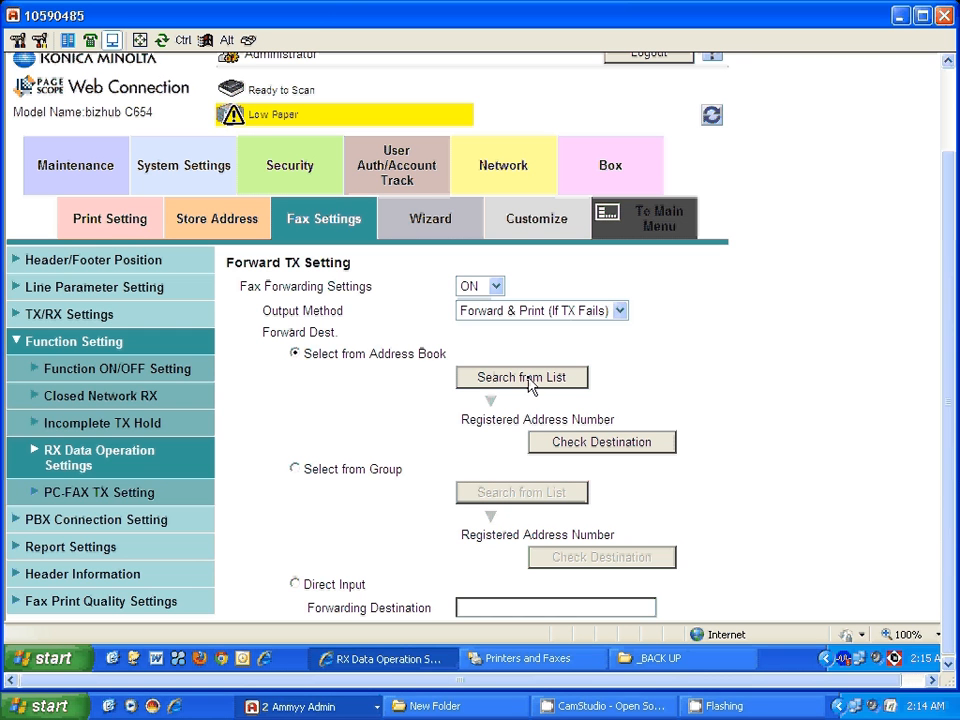
mouse_move(332, 370)
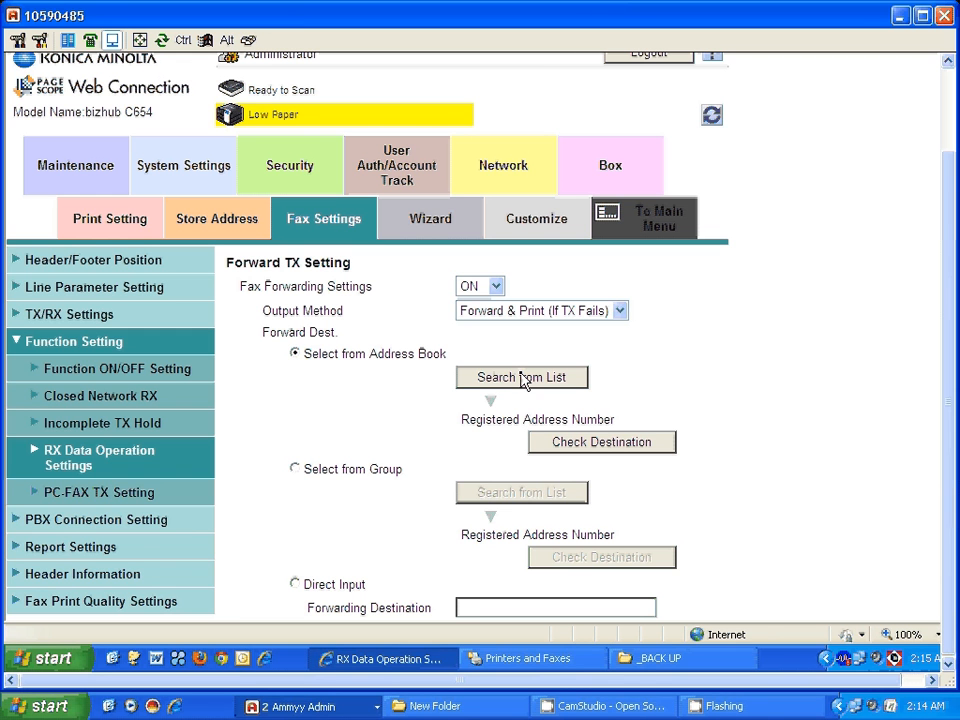
mouse_move(560, 384)
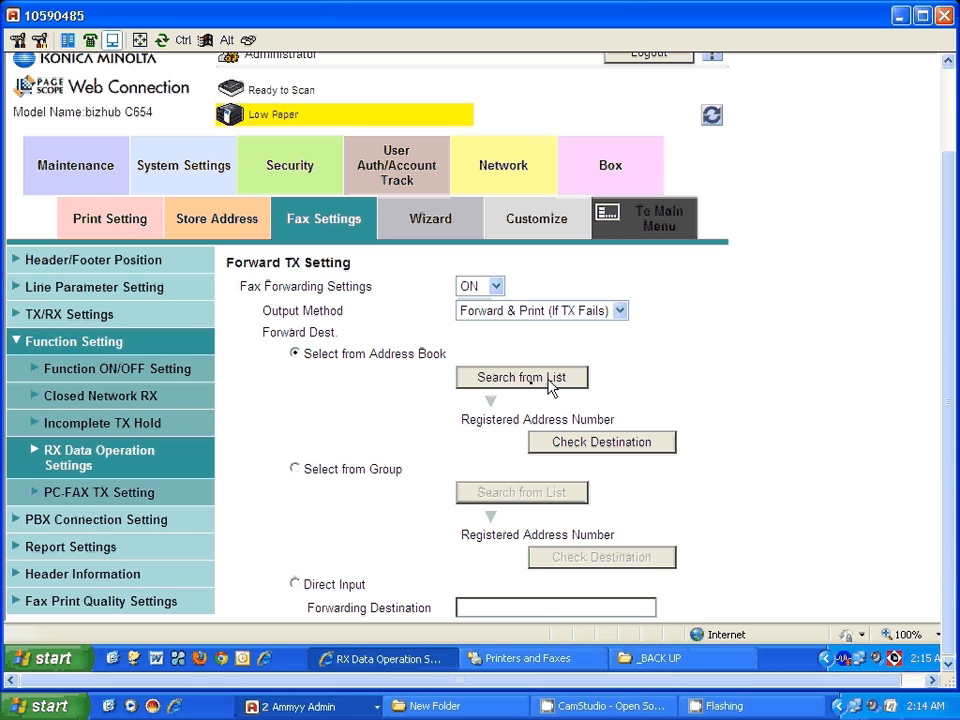
mouse_move(216, 218)
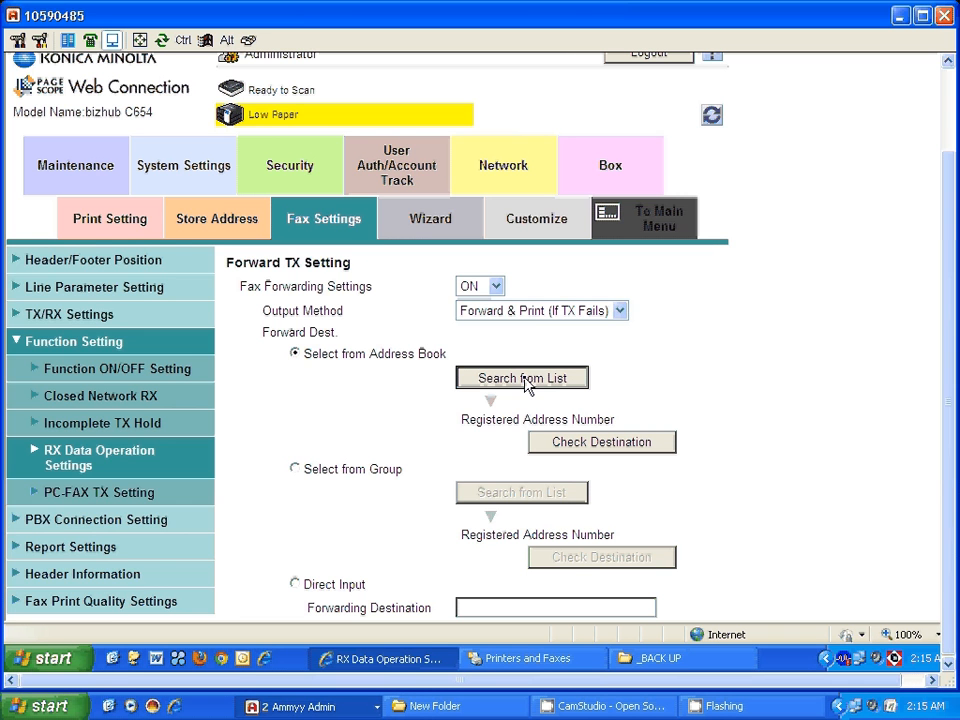
- From Search from List, pick address book entry 1 (test, e-mail) as the forwarding destination
left_click(520, 376)
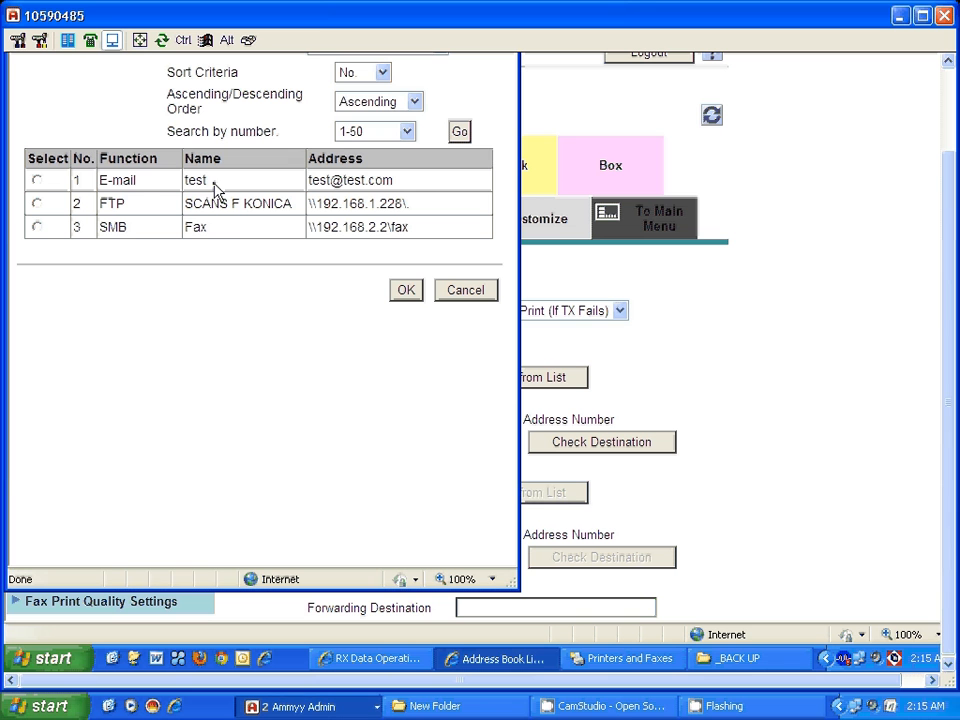
left_click(36, 180)
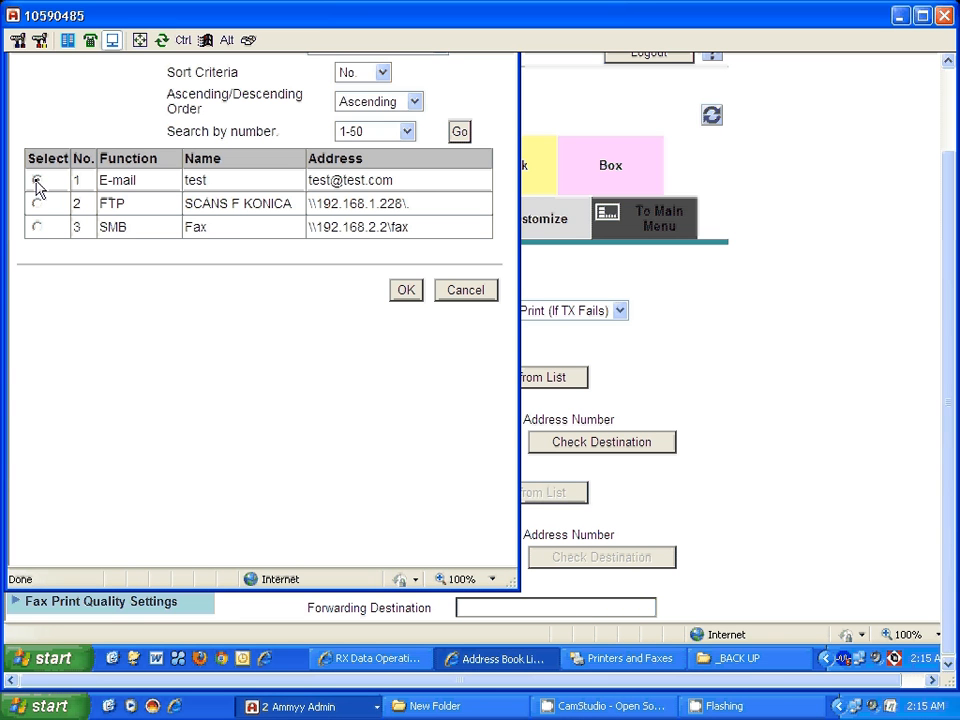
left_click(36, 180)
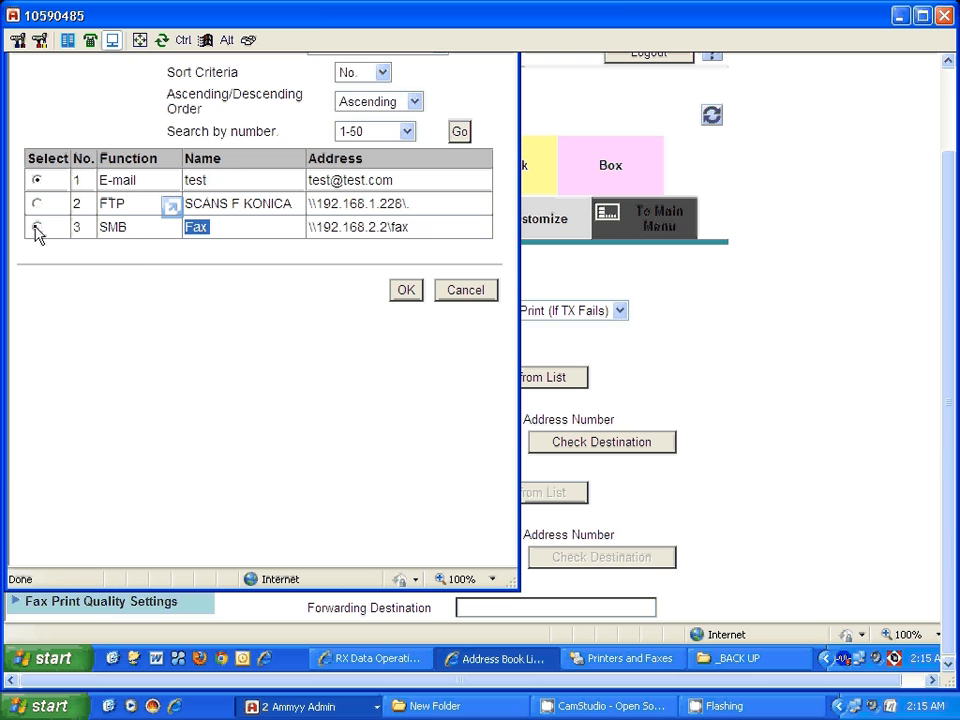
left_click(36, 228)
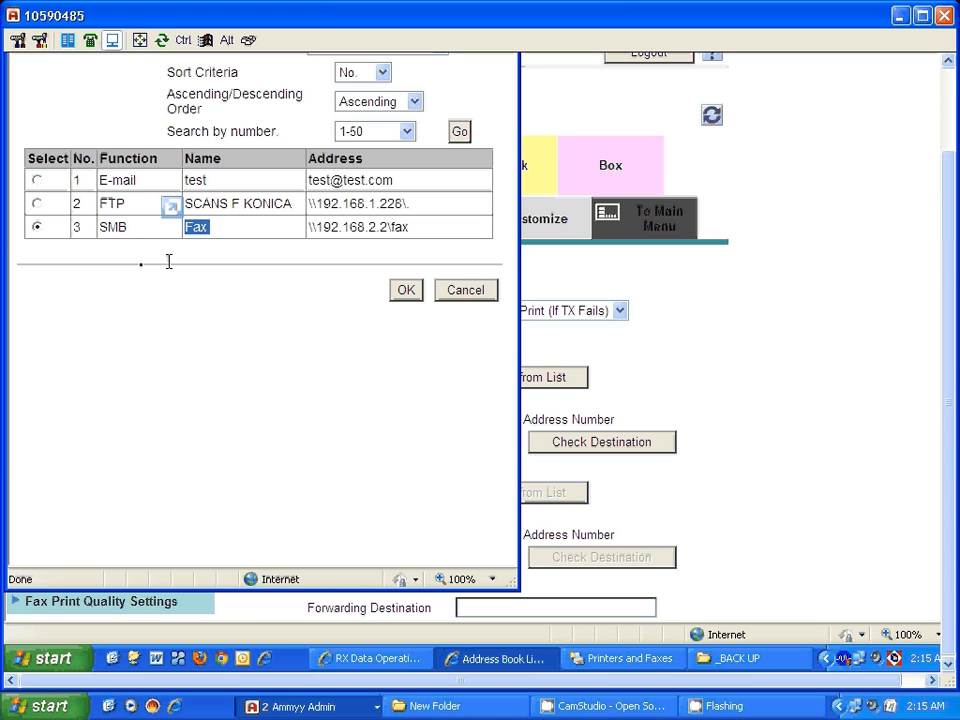
left_click(38, 180)
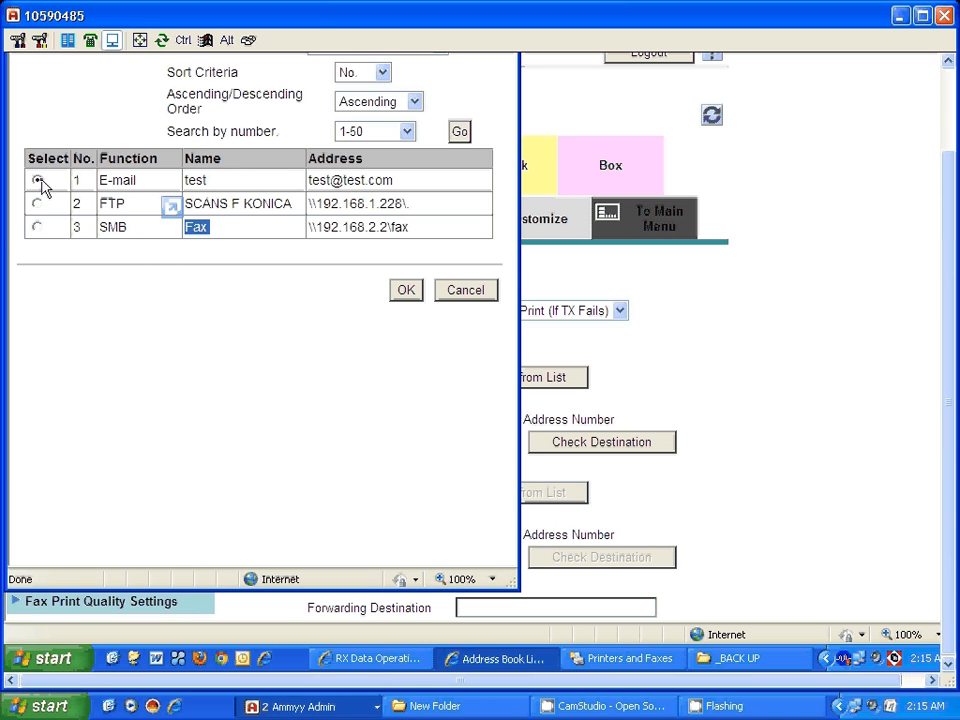
left_click(38, 180)
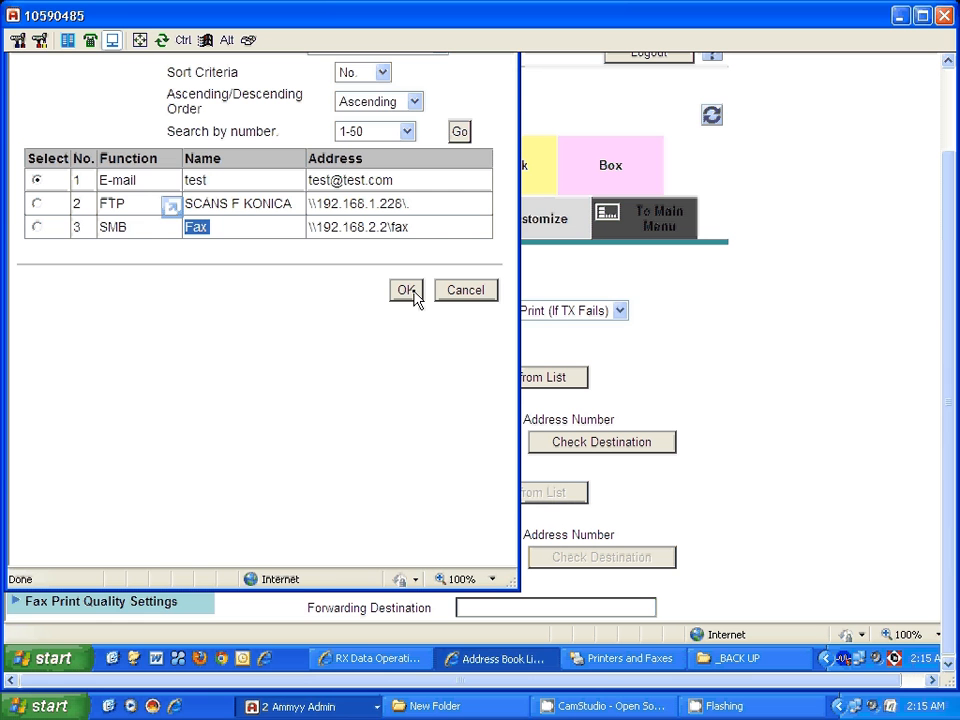
left_click(404, 290)
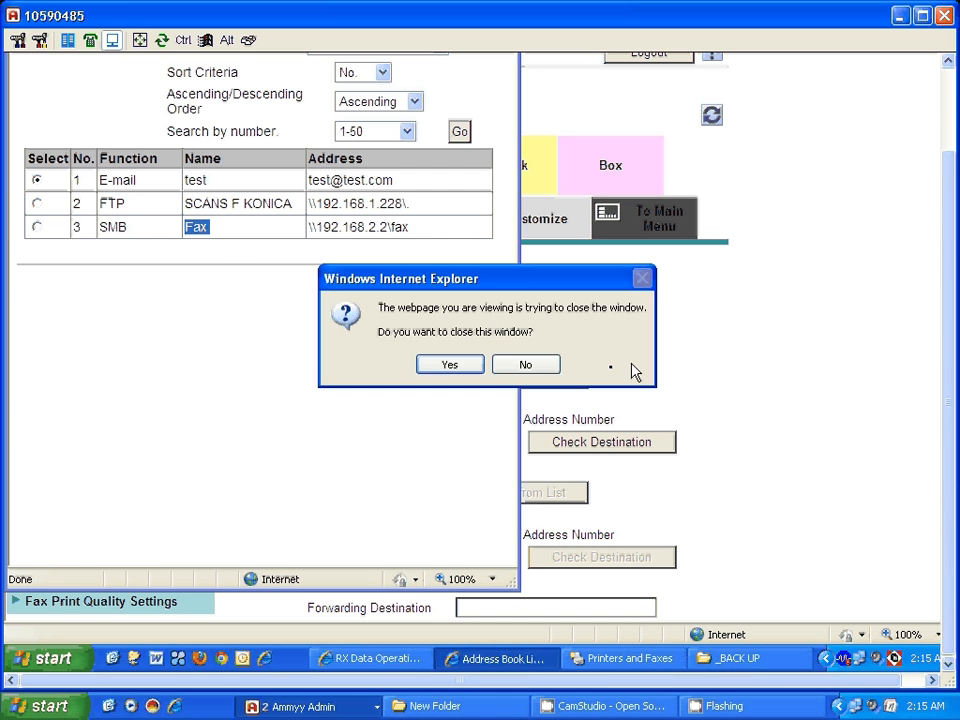
left_click(524, 364)
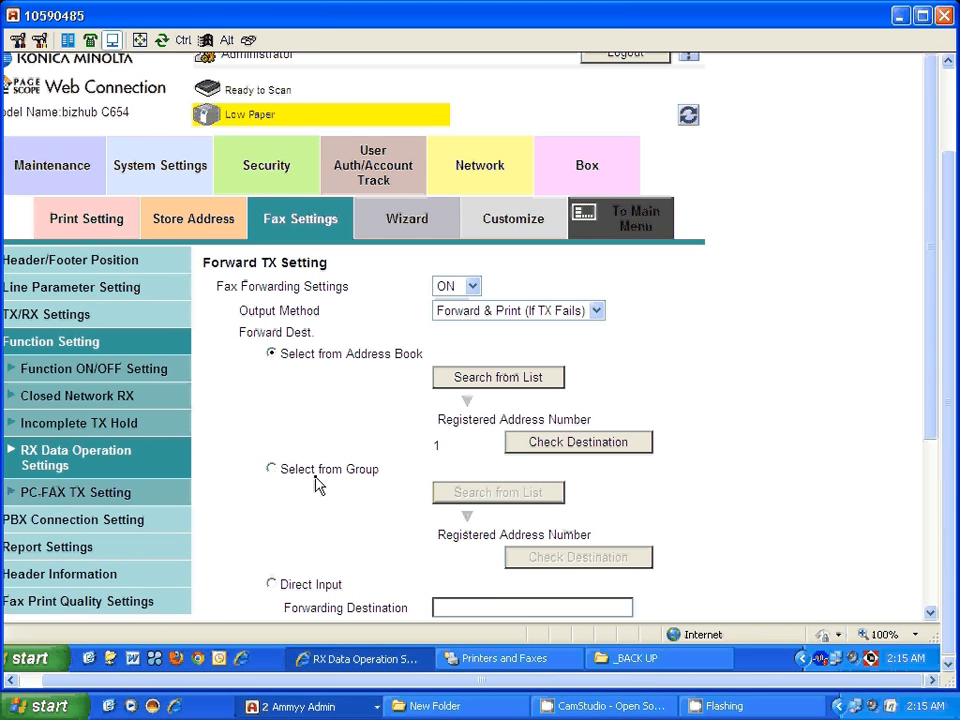
mouse_move(270, 488)
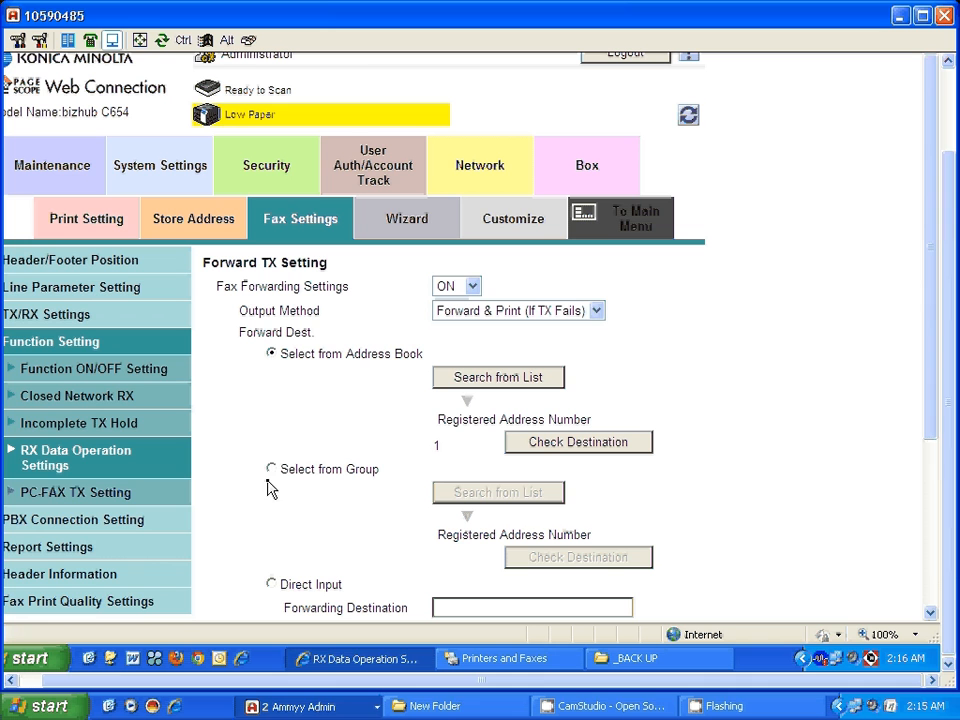
mouse_move(928, 476)
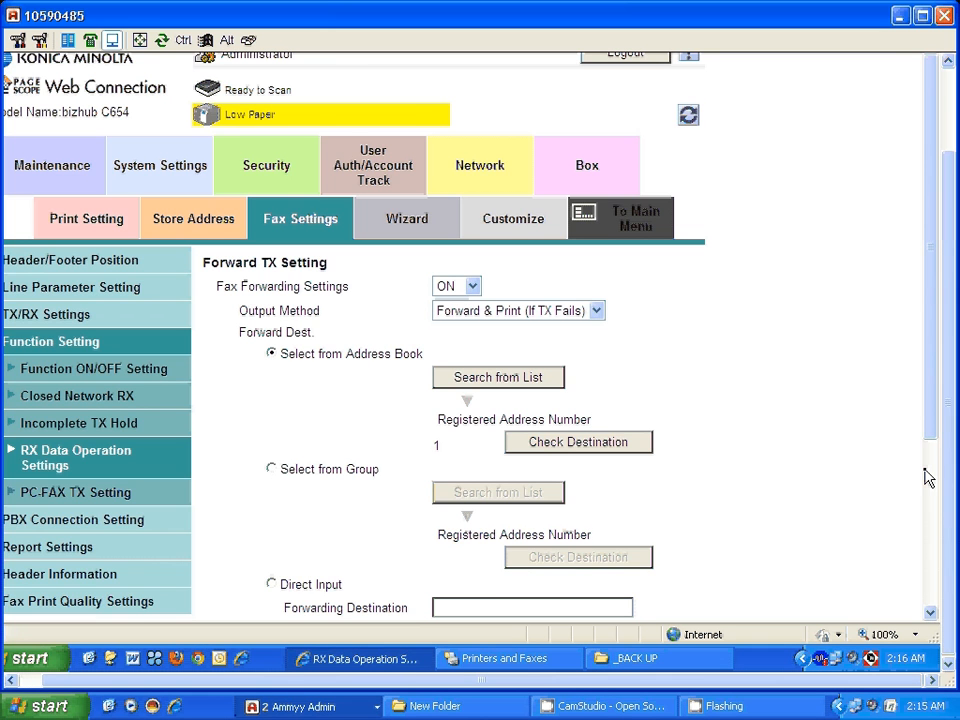
- Keep File Format PDF and All Files Sent as one E-mail, then submit the Forward TX settings
scroll("down", 3)
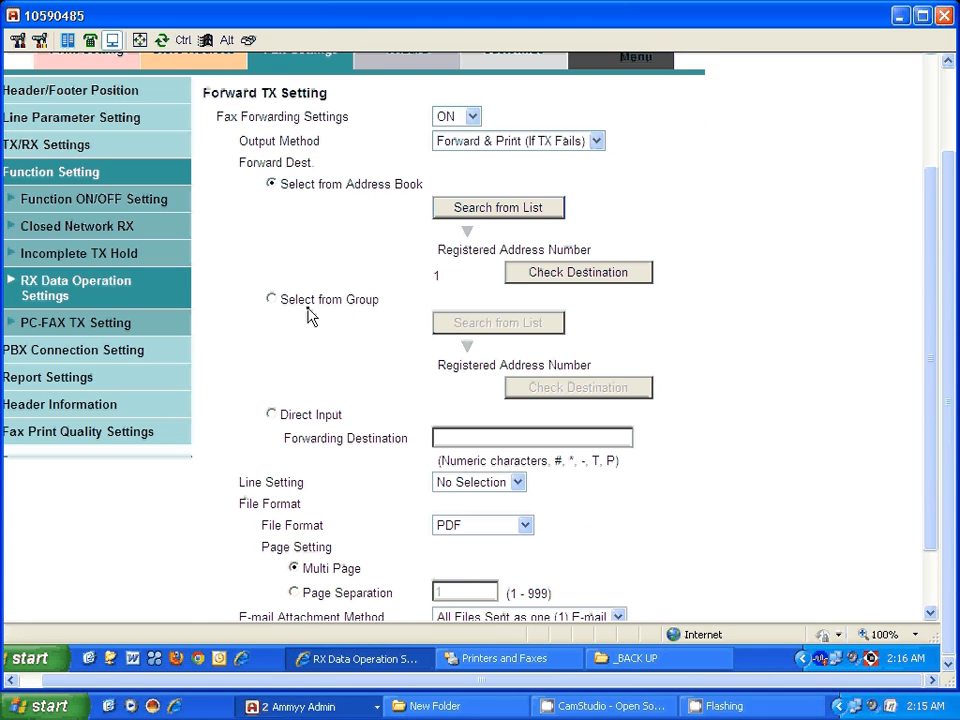
mouse_move(350, 324)
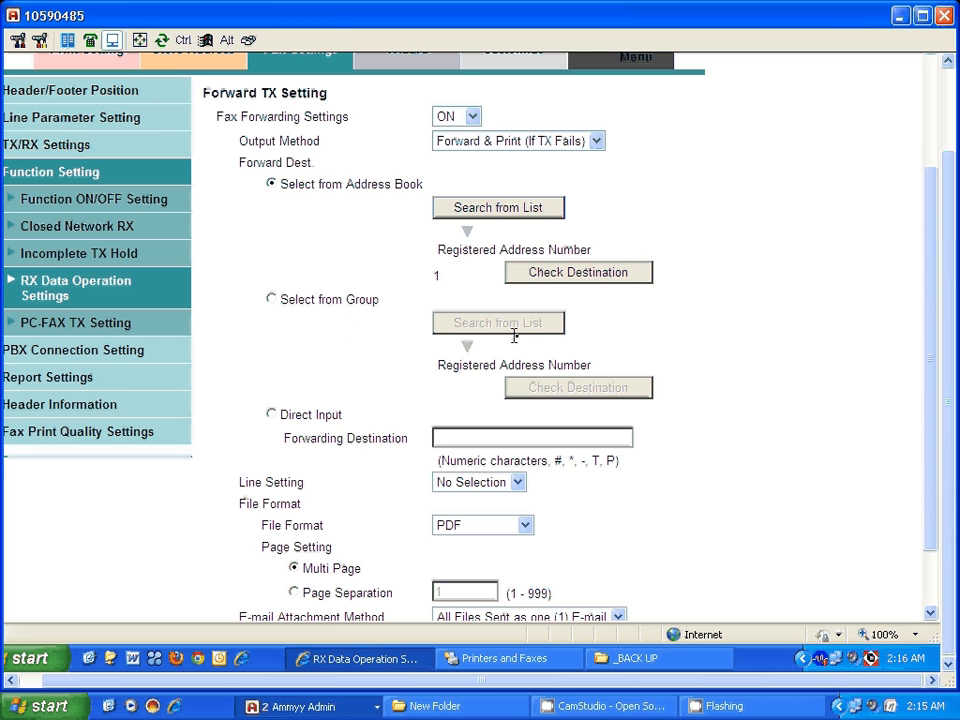
mouse_move(930, 462)
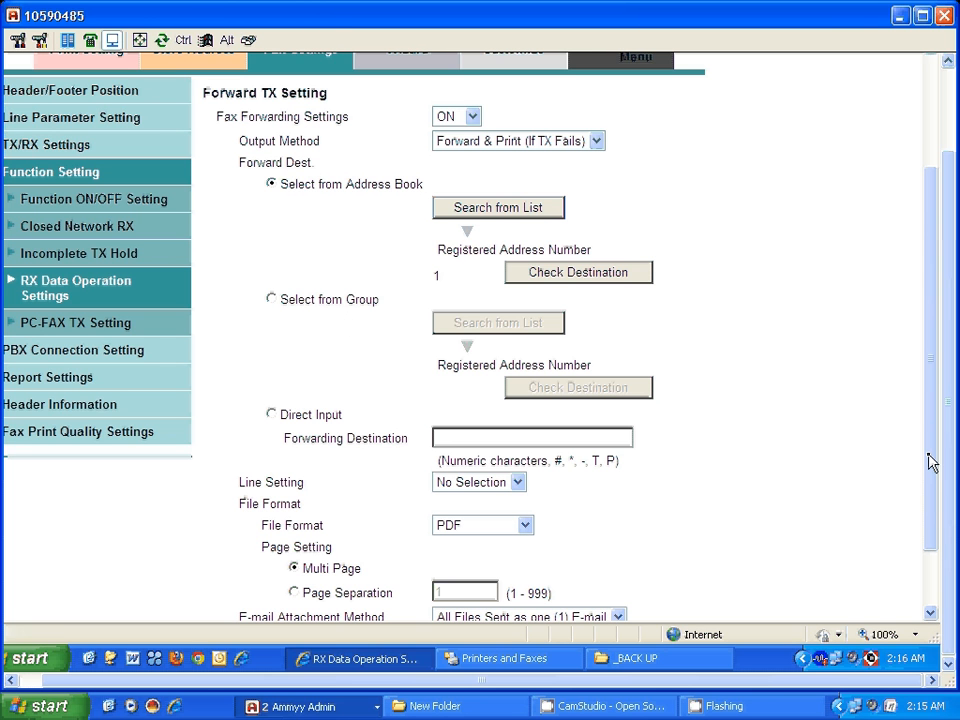
scroll("down", 3)
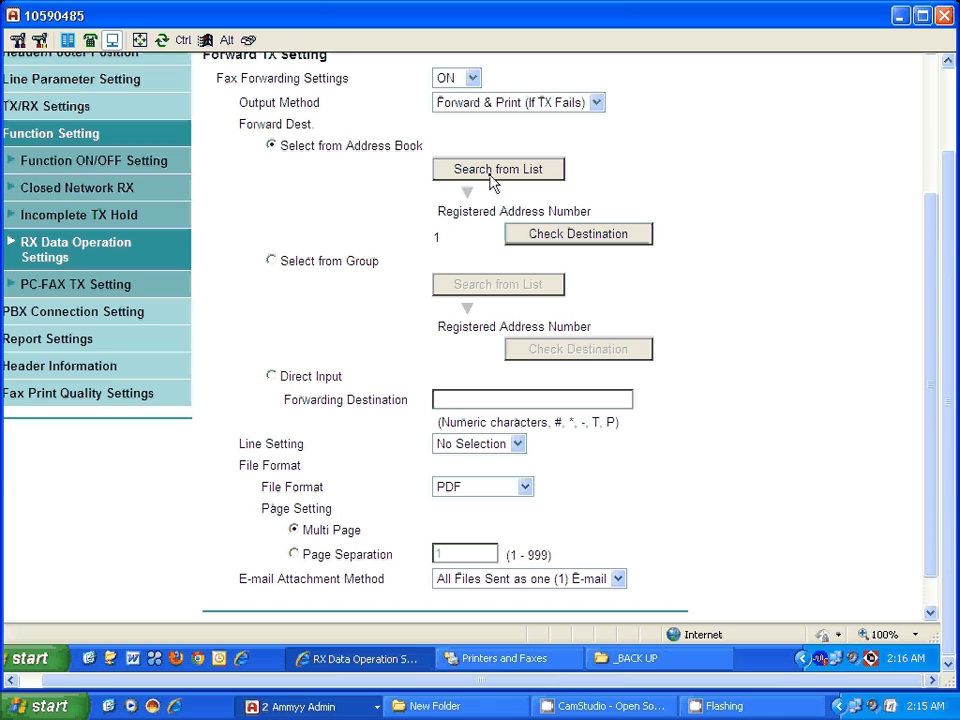
mouse_move(490, 404)
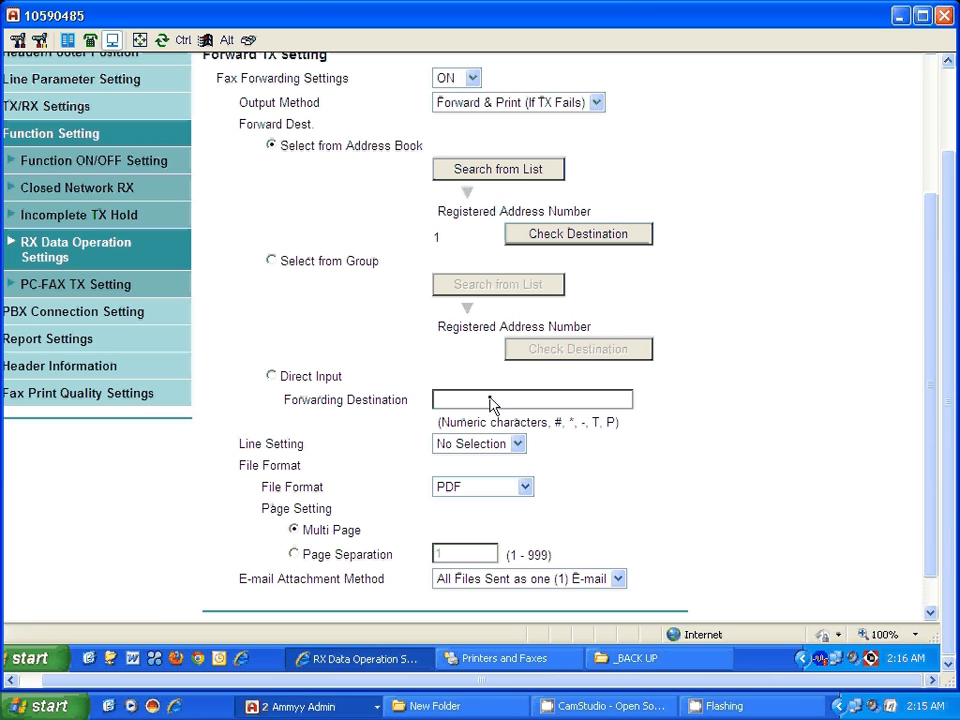
mouse_move(650, 490)
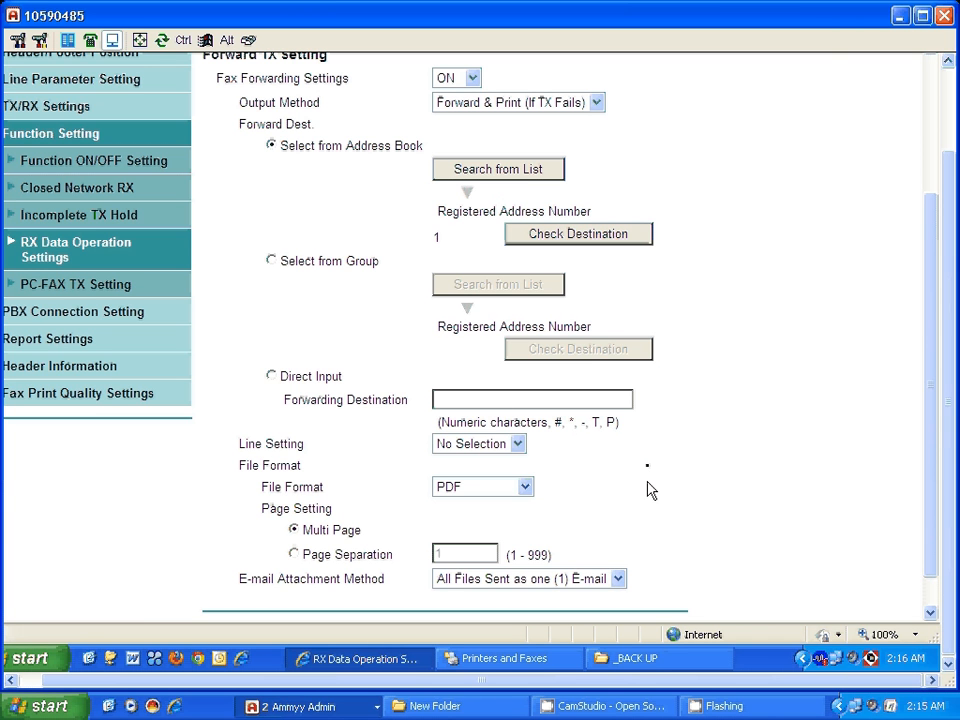
scroll("down", 3)
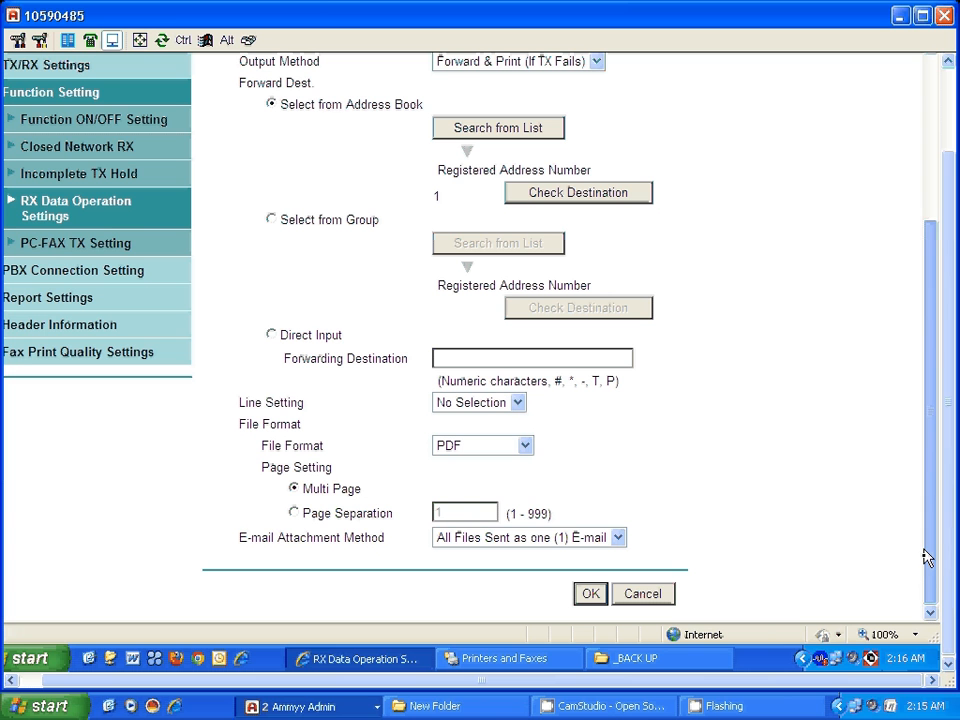
mouse_move(290, 432)
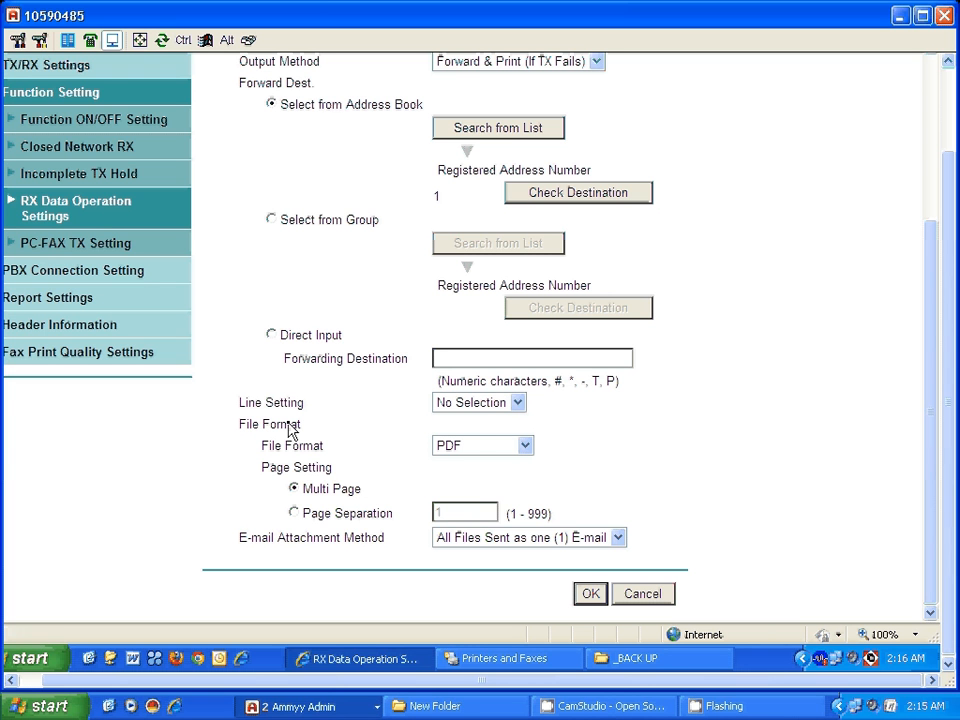
mouse_move(378, 412)
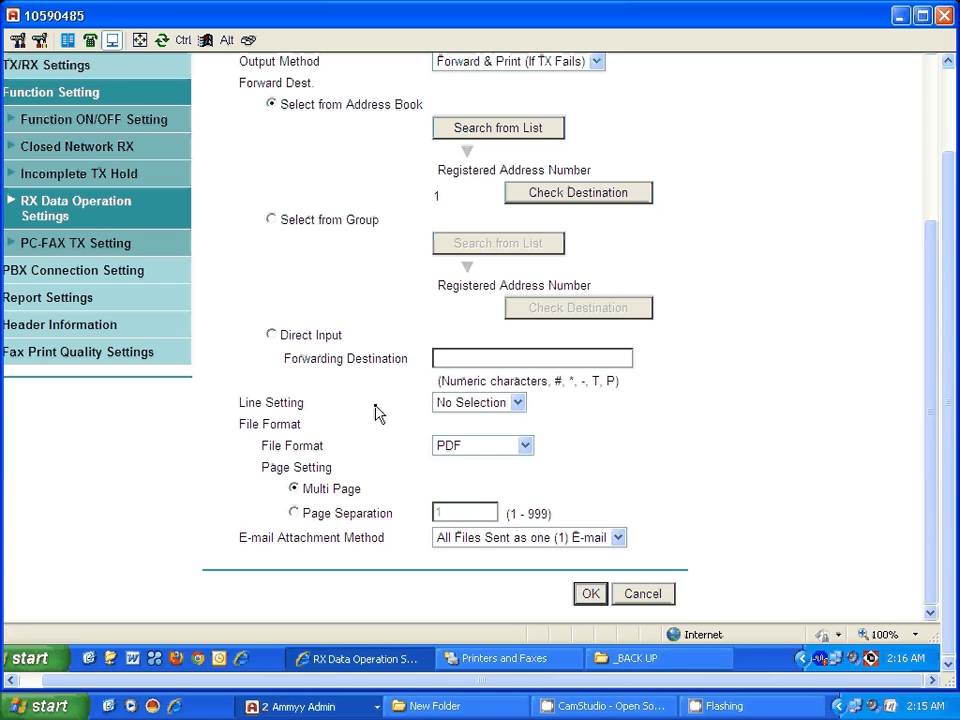
mouse_move(482, 456)
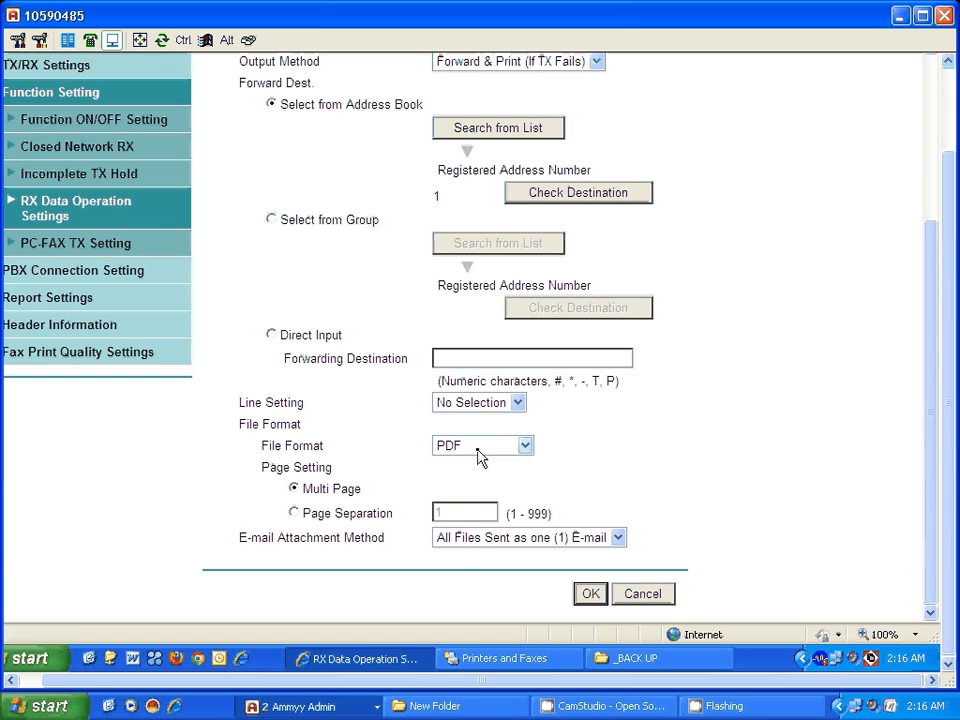
left_click(524, 444)
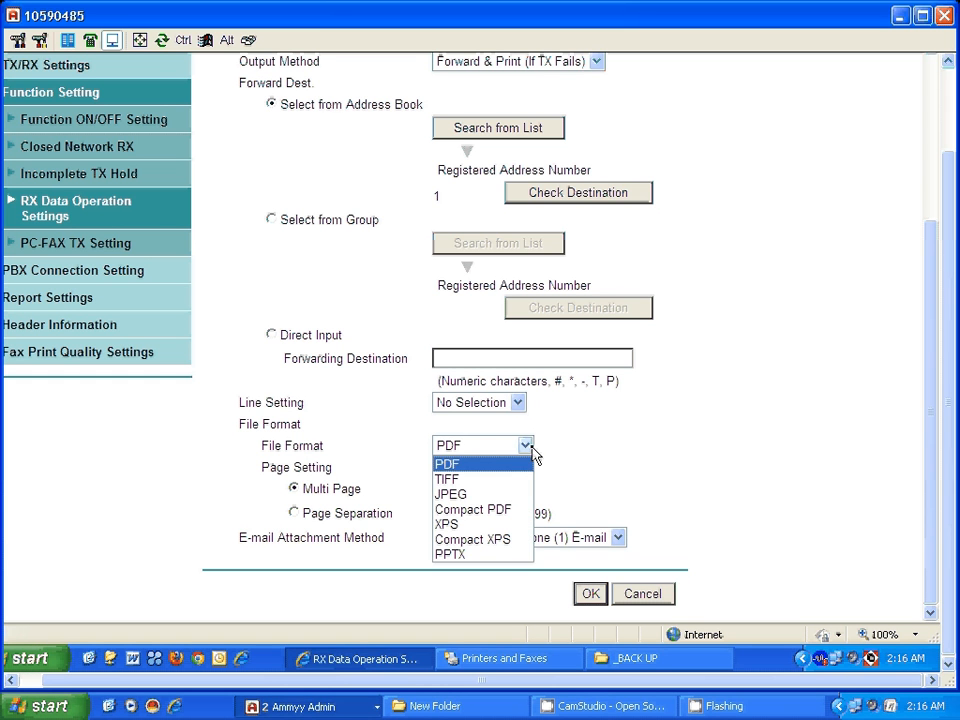
left_click(448, 464)
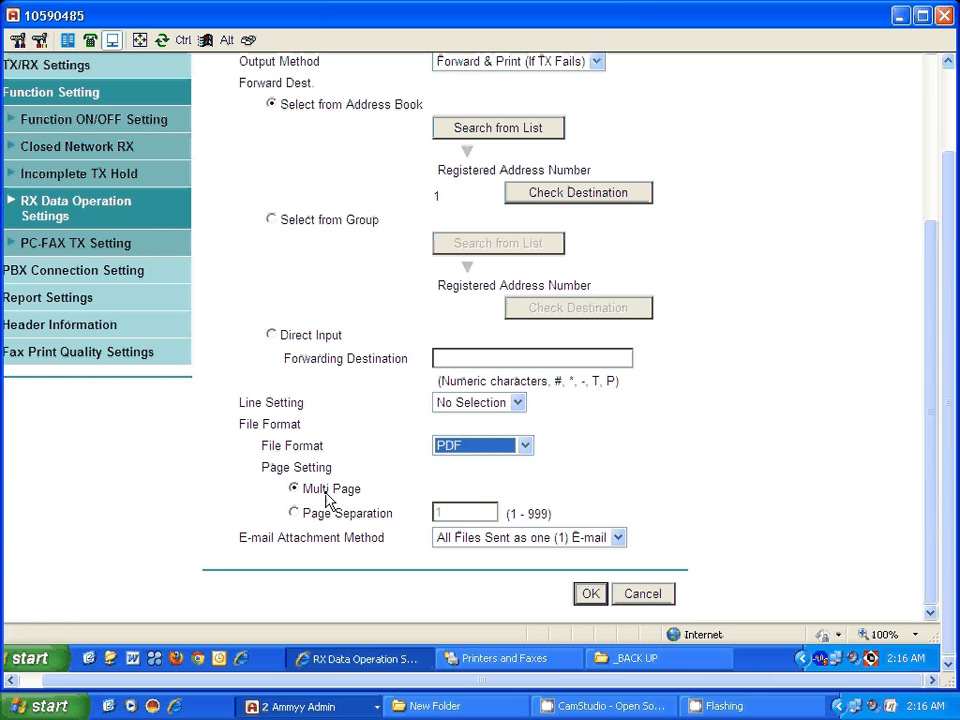
mouse_move(310, 558)
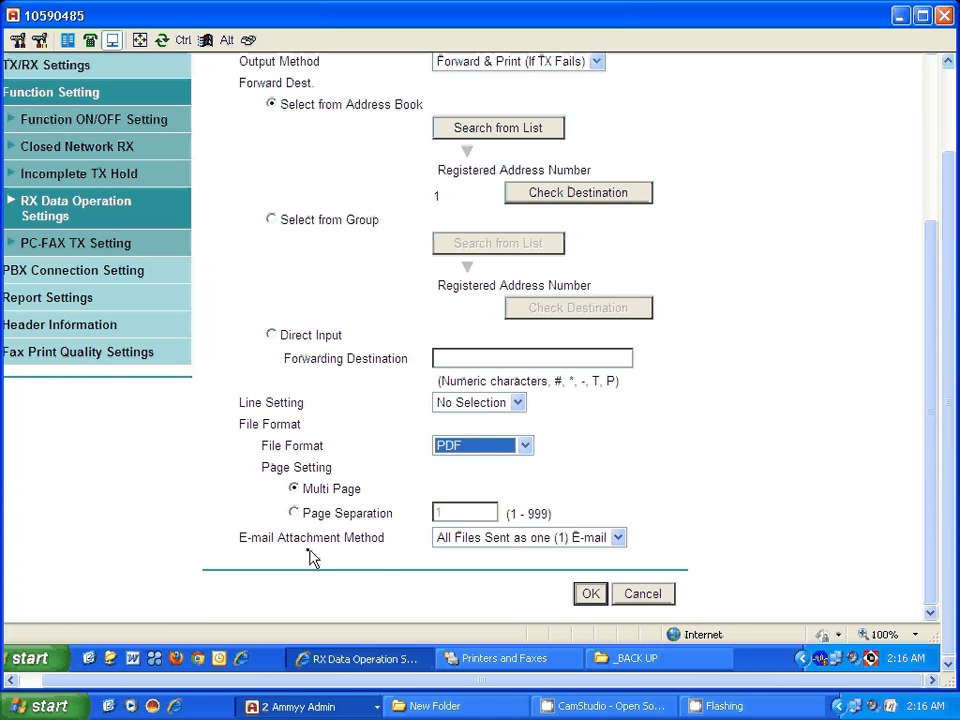
mouse_move(510, 550)
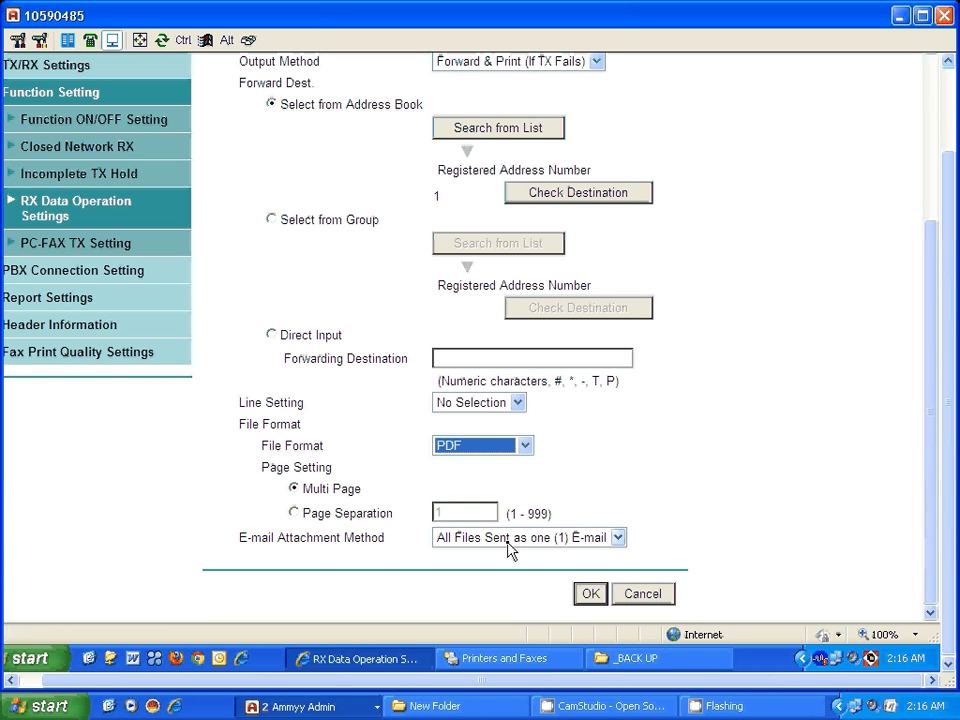
left_click(616, 536)
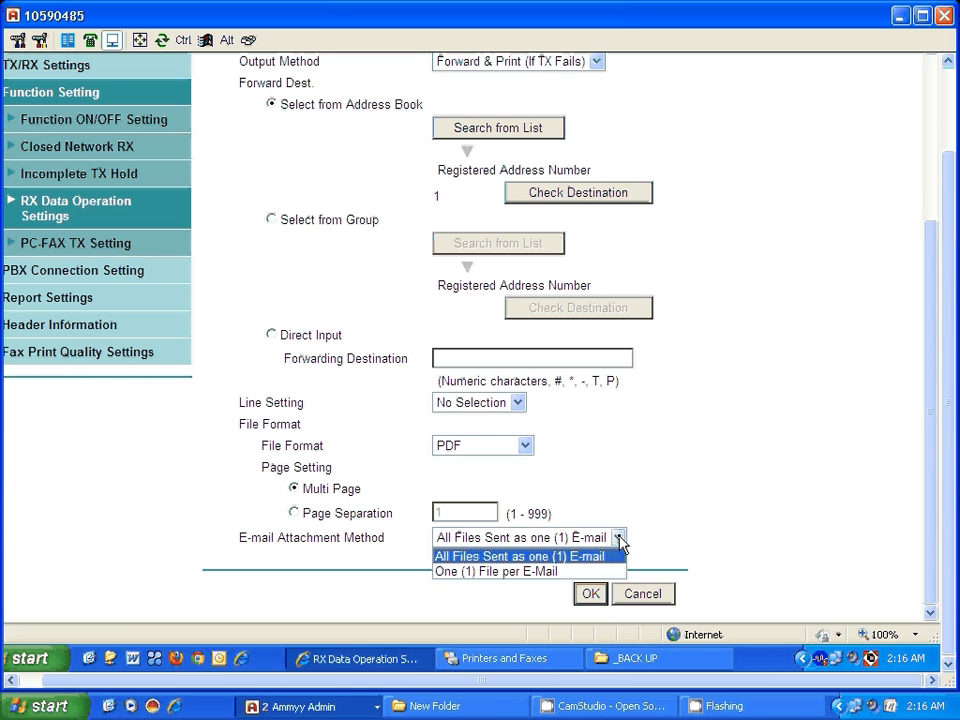
left_click(524, 556)
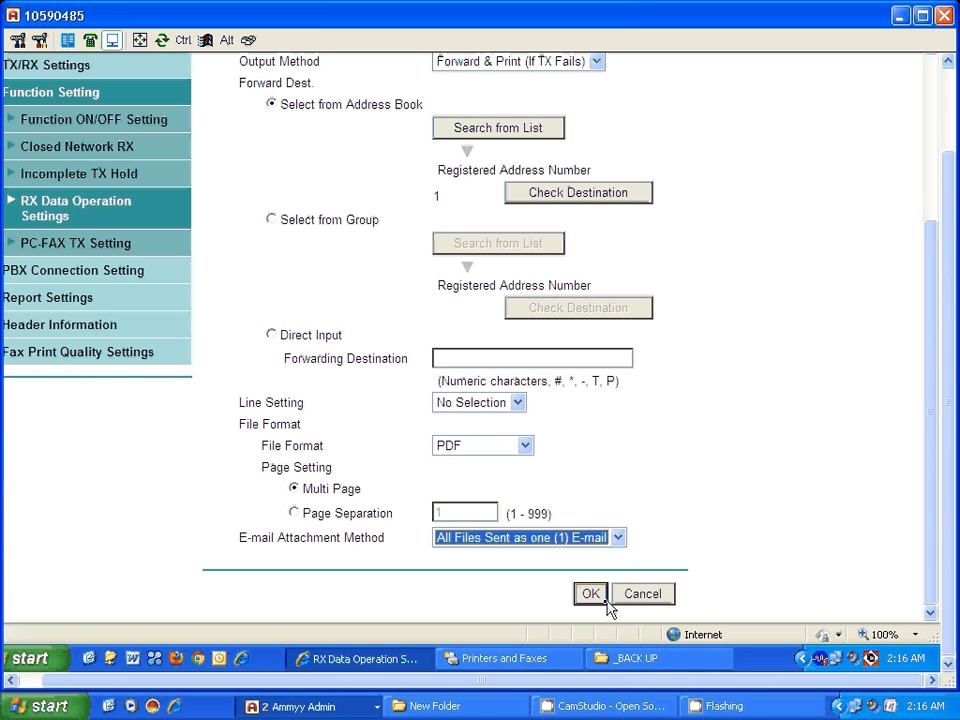
left_click(590, 592)
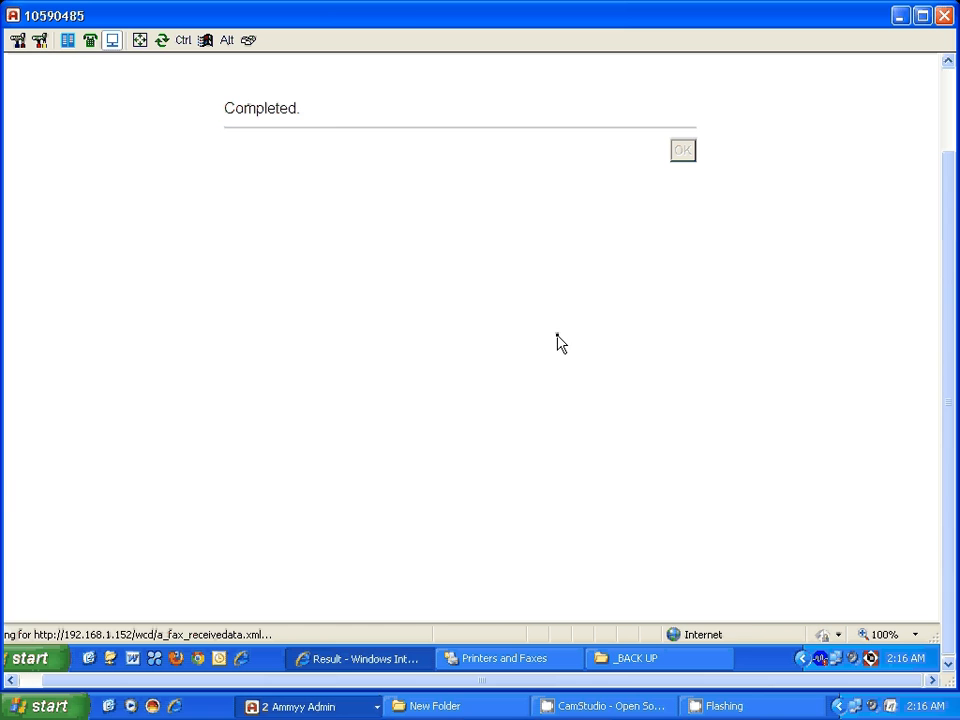
- Acknowledge completion, then show the Group List under Store Address
left_click(682, 148)
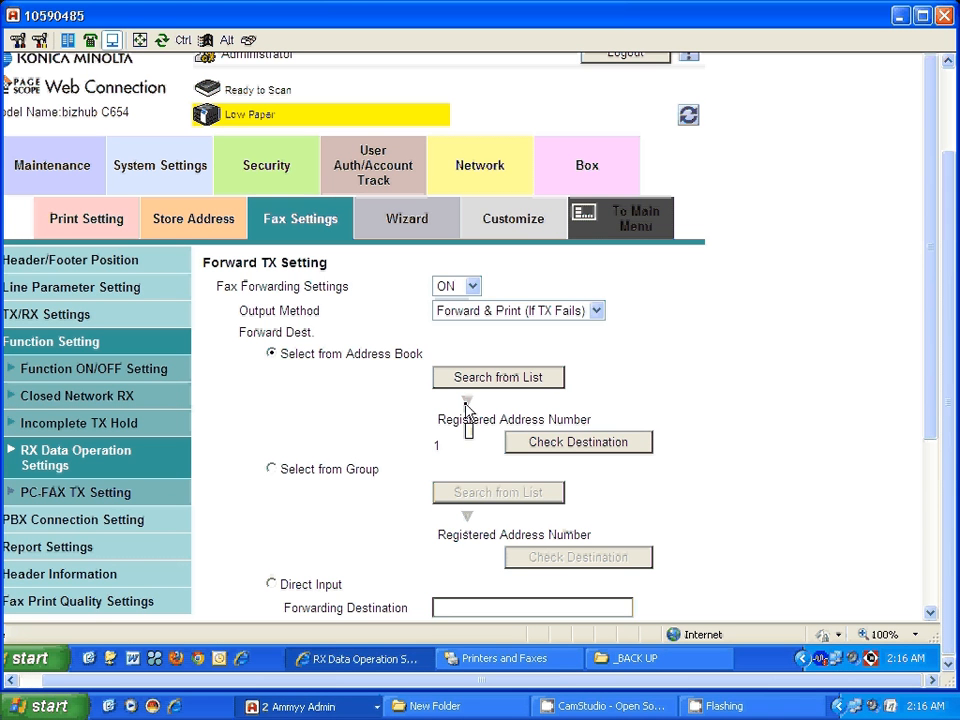
mouse_move(504, 482)
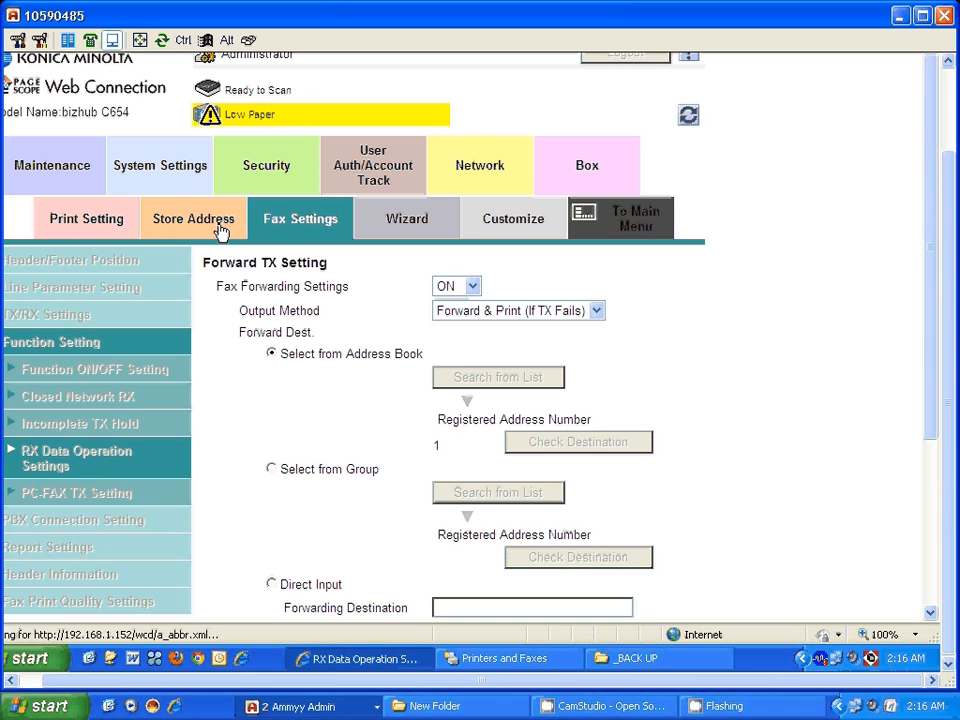
left_click(192, 218)
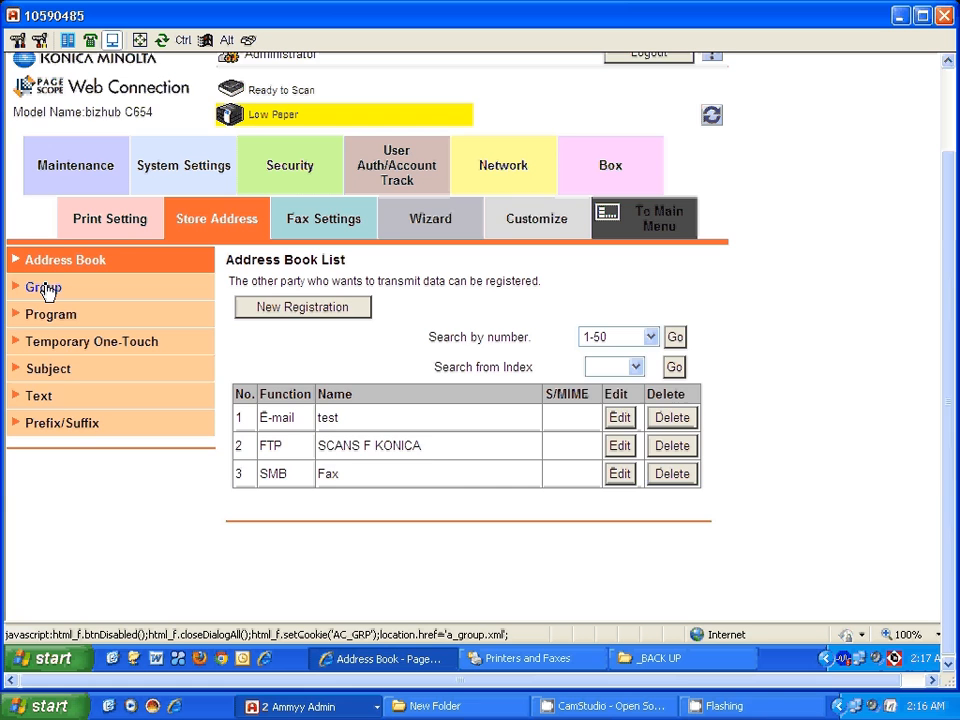
left_click(44, 288)
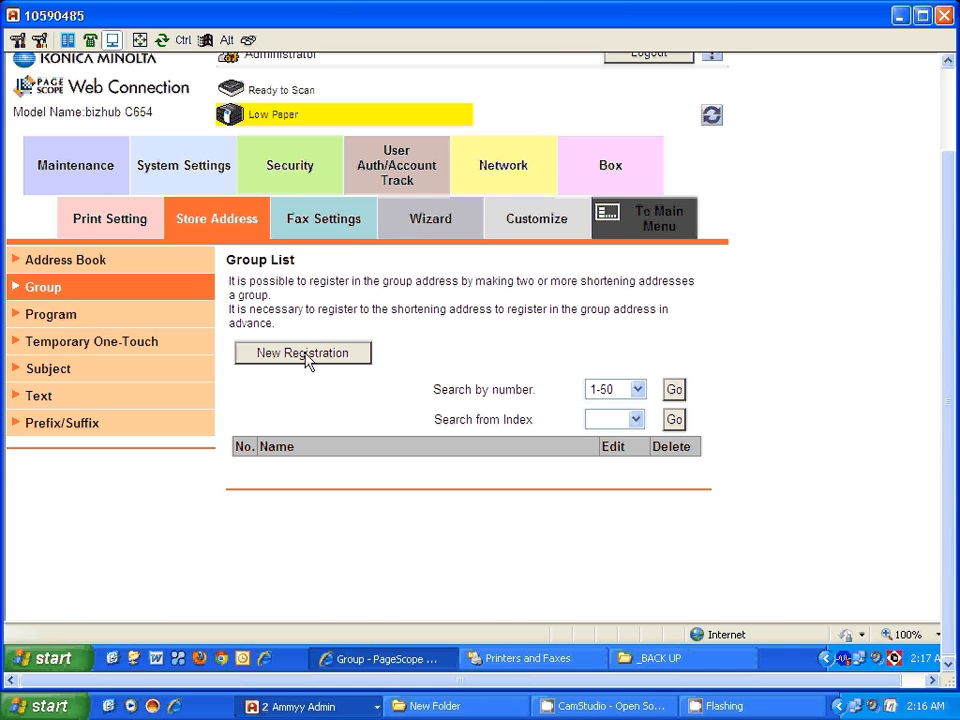
- Start a New Registration named 'fax' and add stored entries 1 and 3 via Search from List
left_click(302, 352)
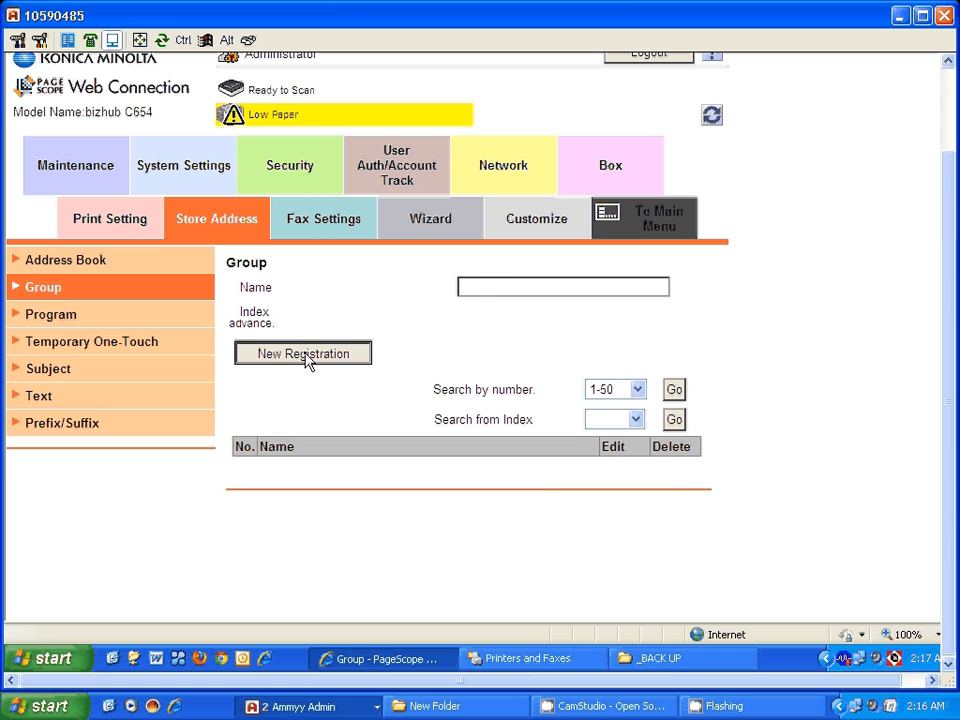
left_click(304, 352)
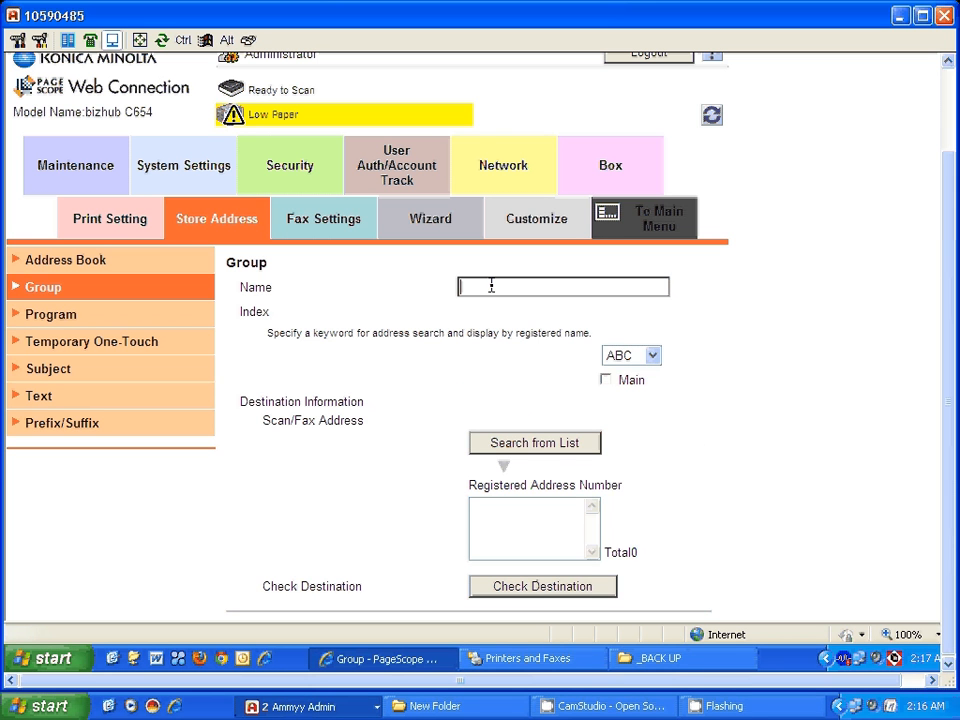
type("fax")
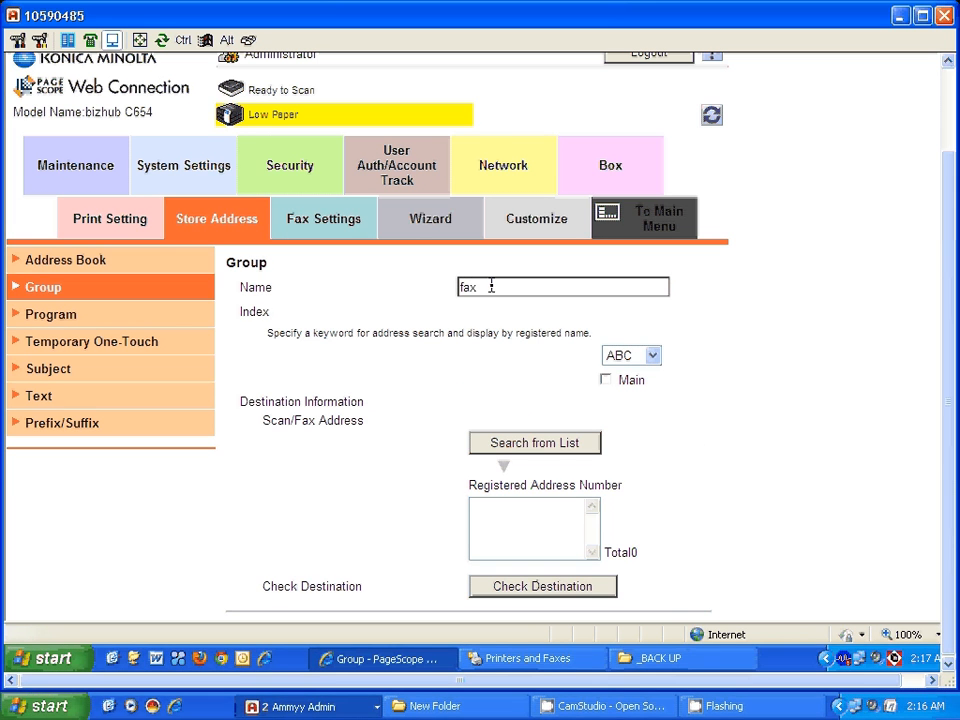
mouse_move(716, 448)
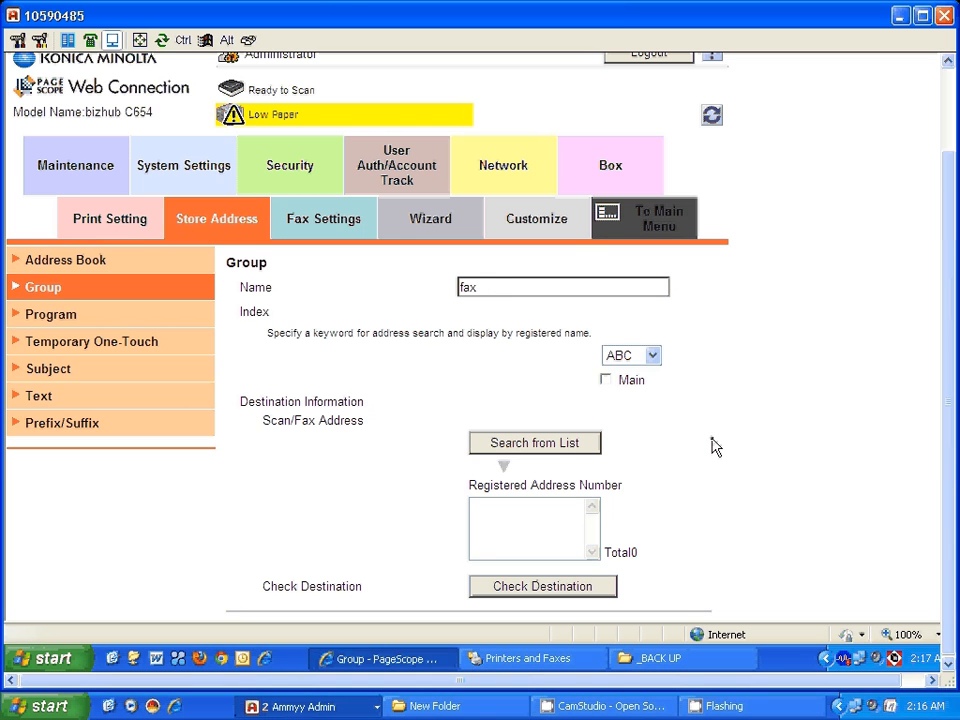
mouse_move(532, 412)
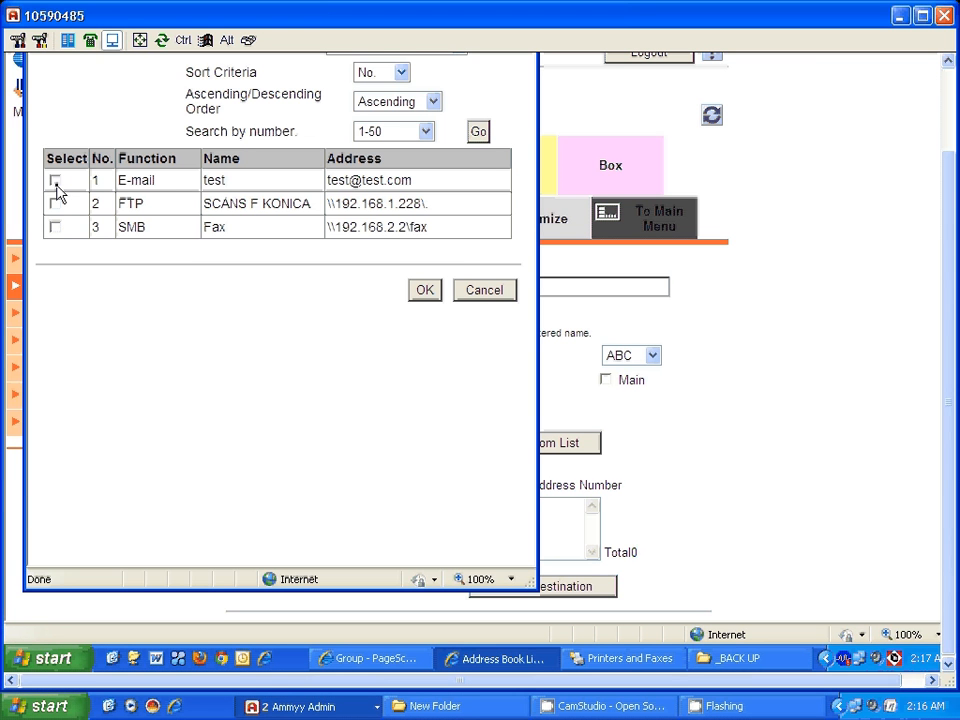
left_click(56, 228)
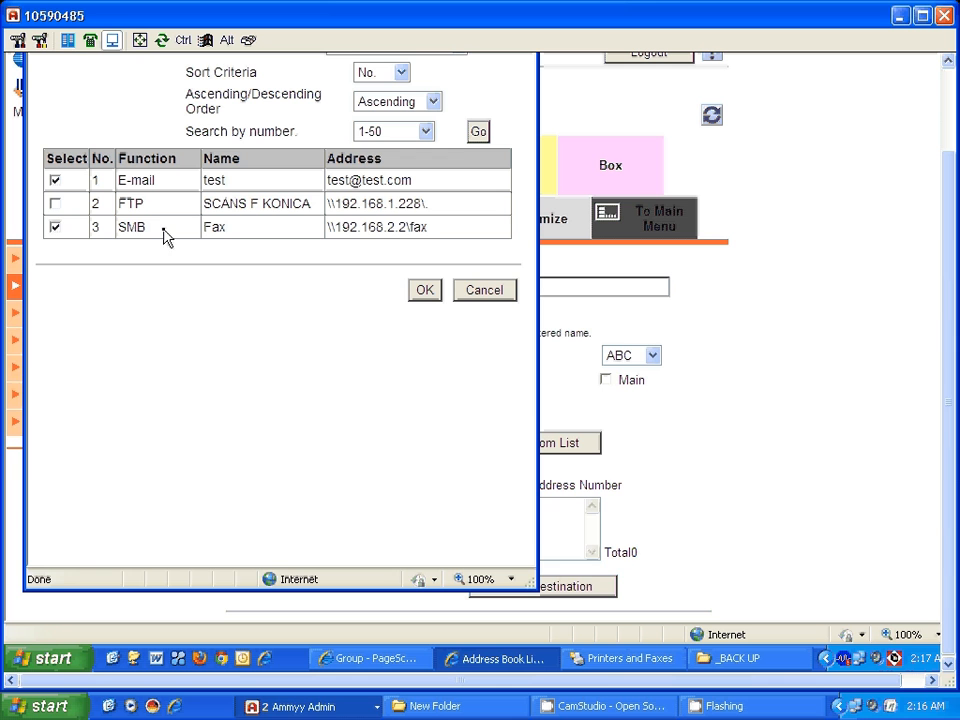
mouse_move(212, 252)
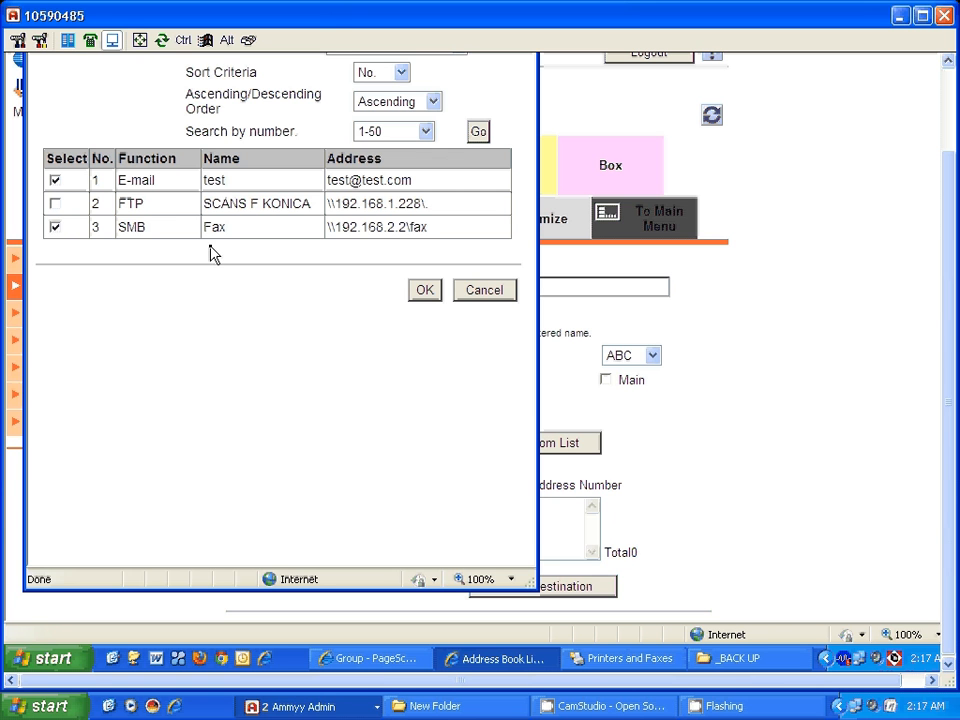
mouse_move(518, 334)
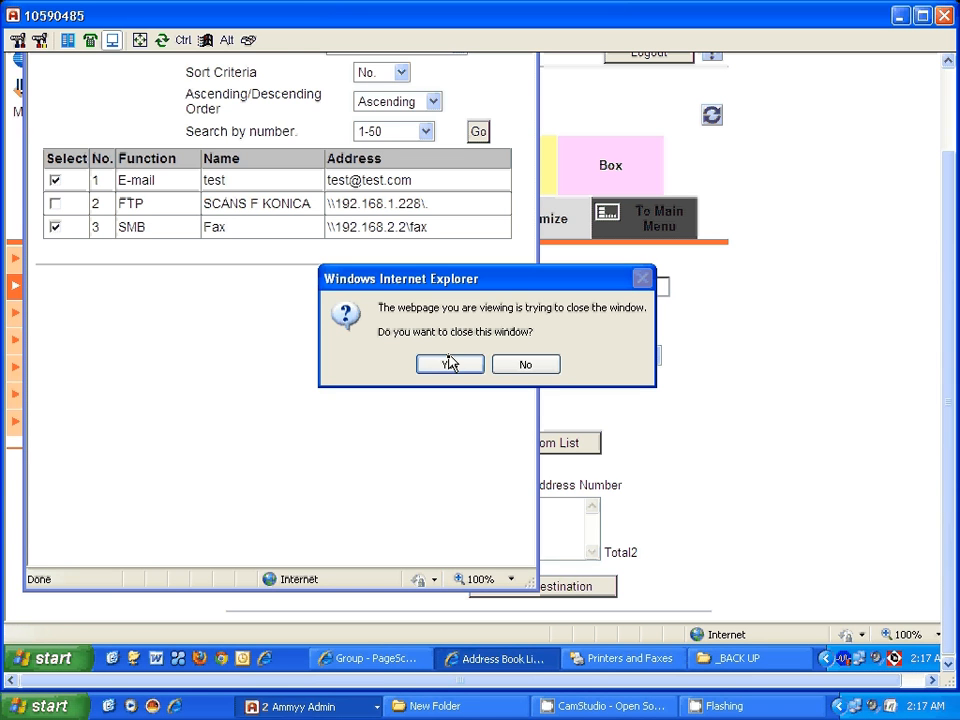
mouse_move(482, 404)
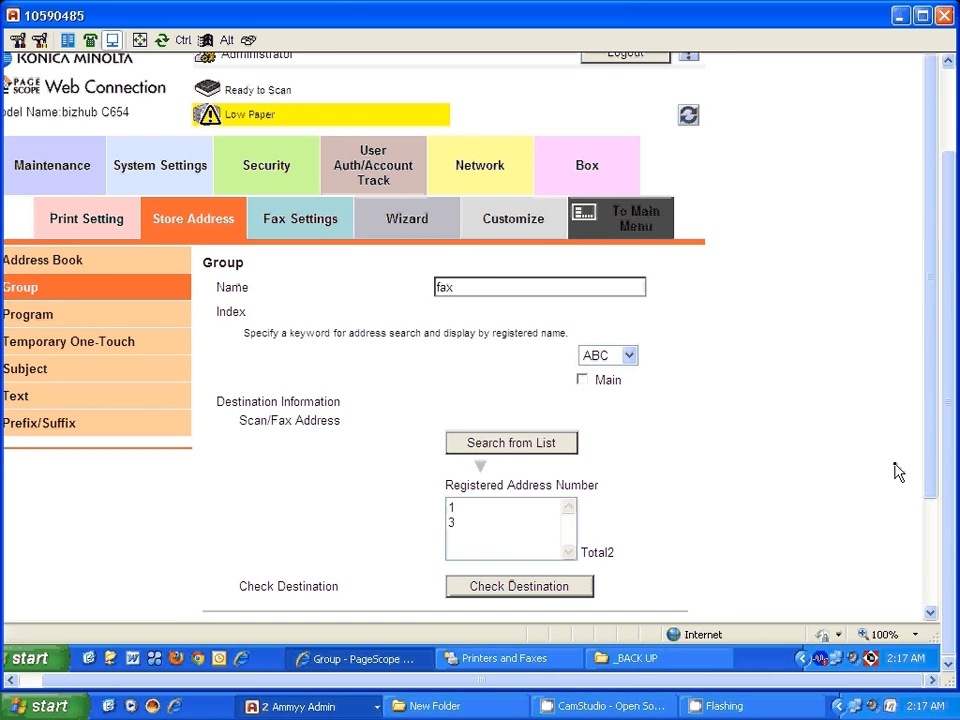
scroll("down", 3)
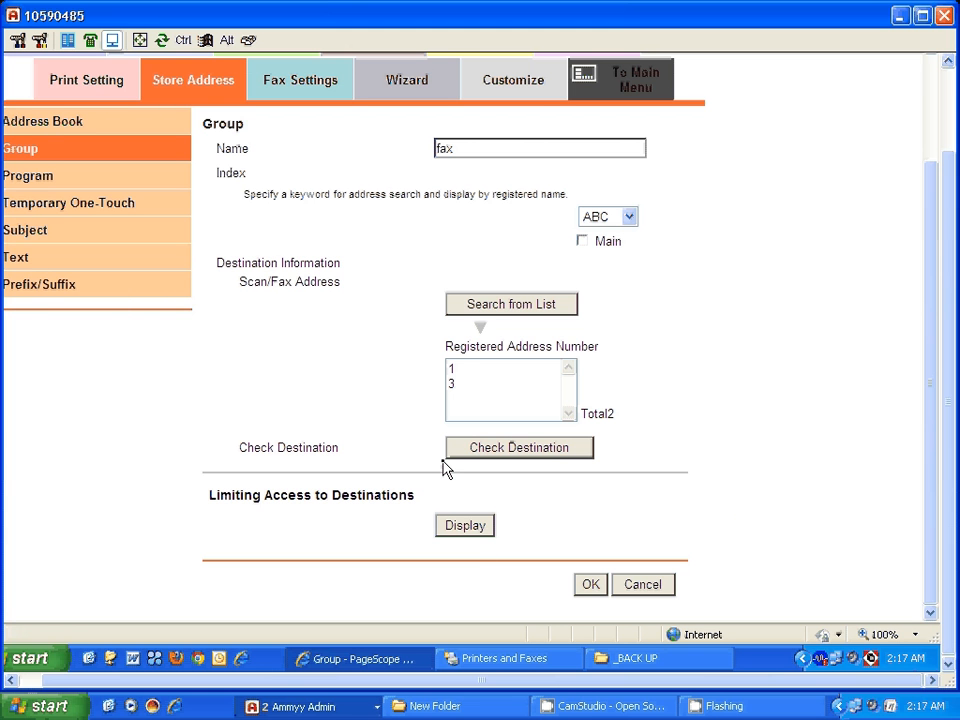
mouse_move(616, 576)
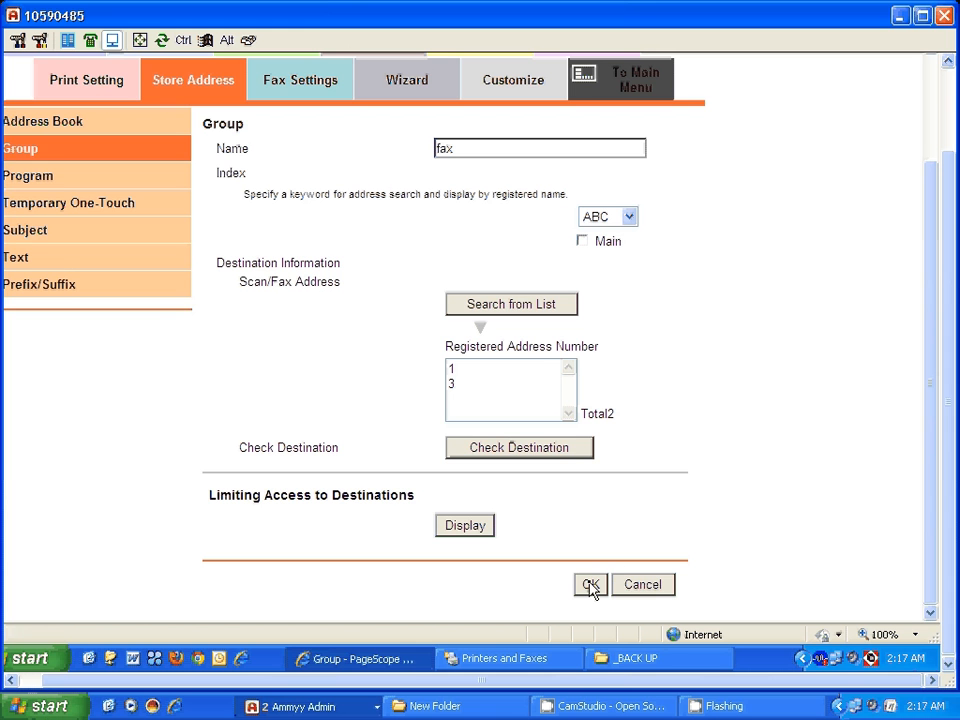
- Register the fax group as group 1, return to the list, and go to Fax Settings
left_click(590, 584)
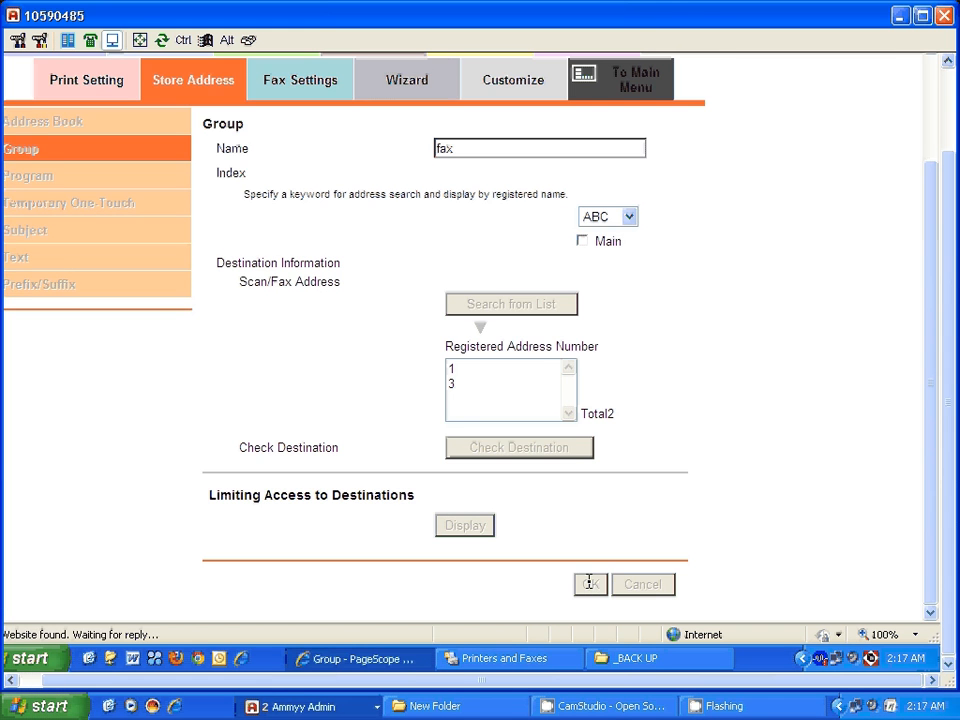
left_click(590, 584)
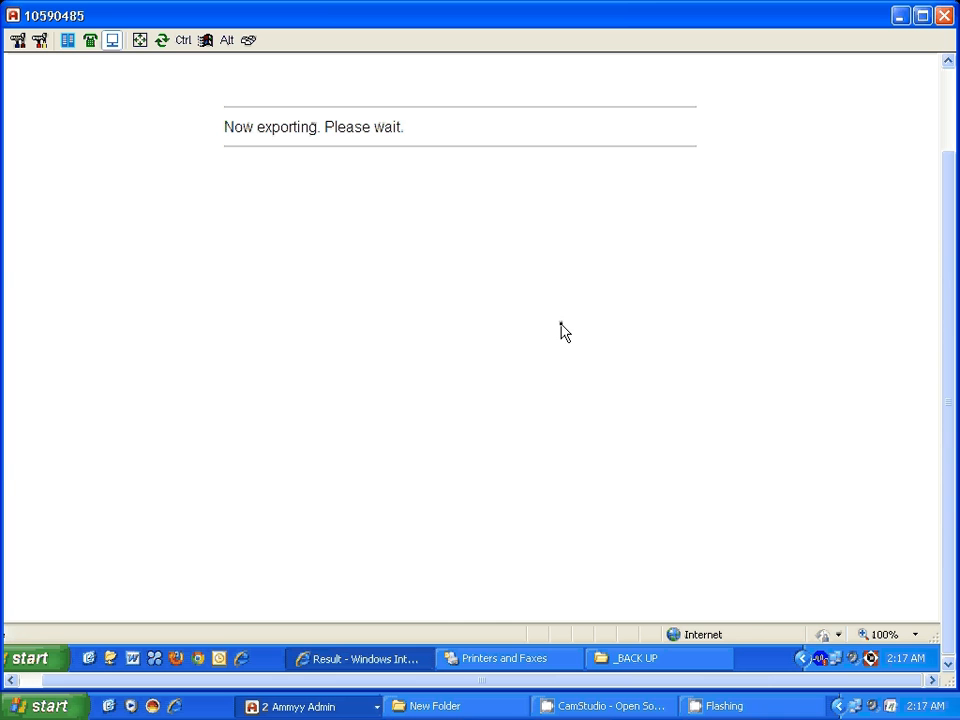
mouse_move(588, 324)
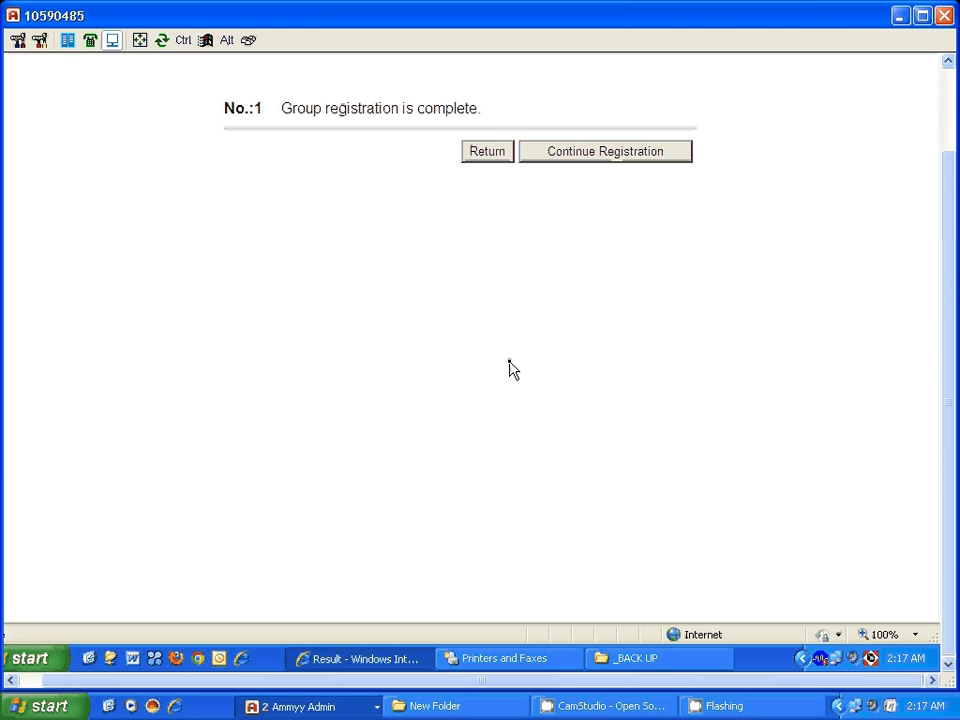
left_click(488, 152)
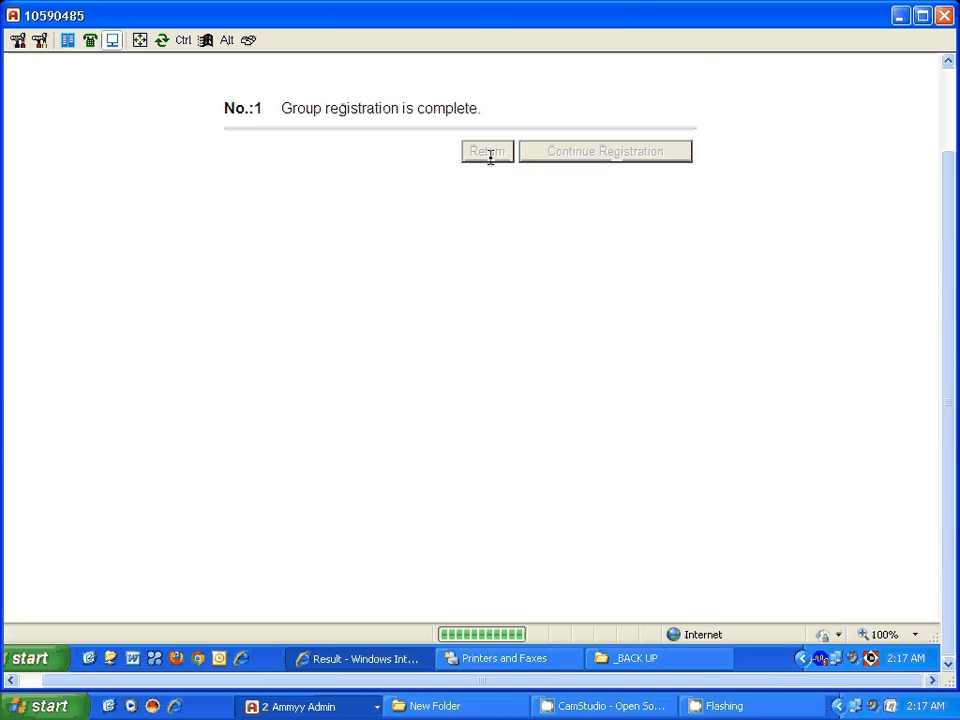
left_click(488, 152)
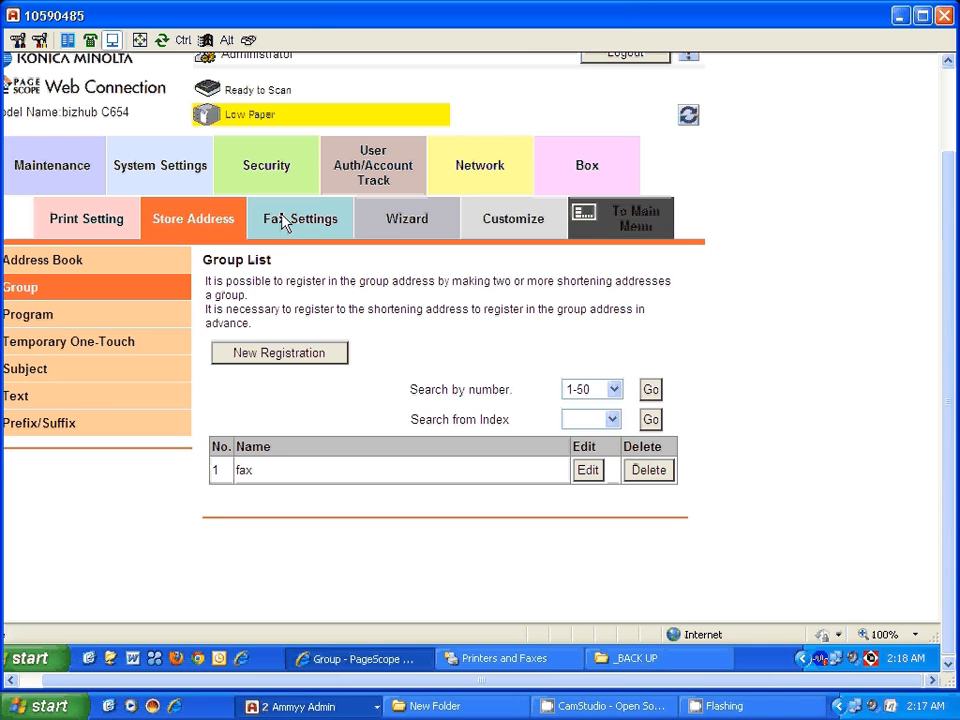
left_click(300, 218)
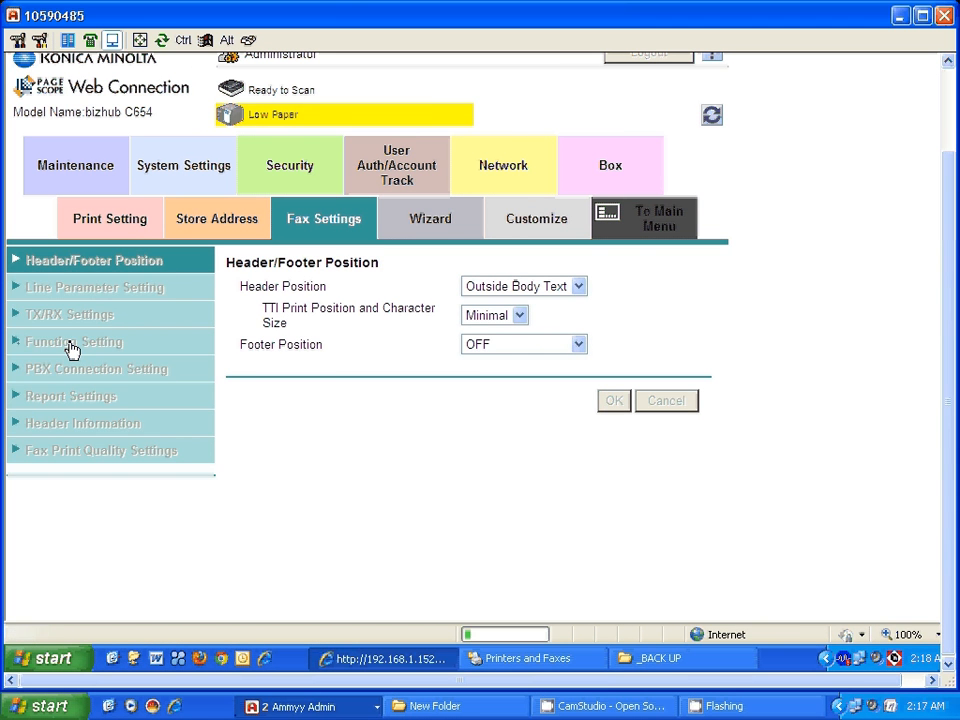
- Navigate Function Setting > RX Data Operation Settings to the Forward TX Setting page
left_click(74, 340)
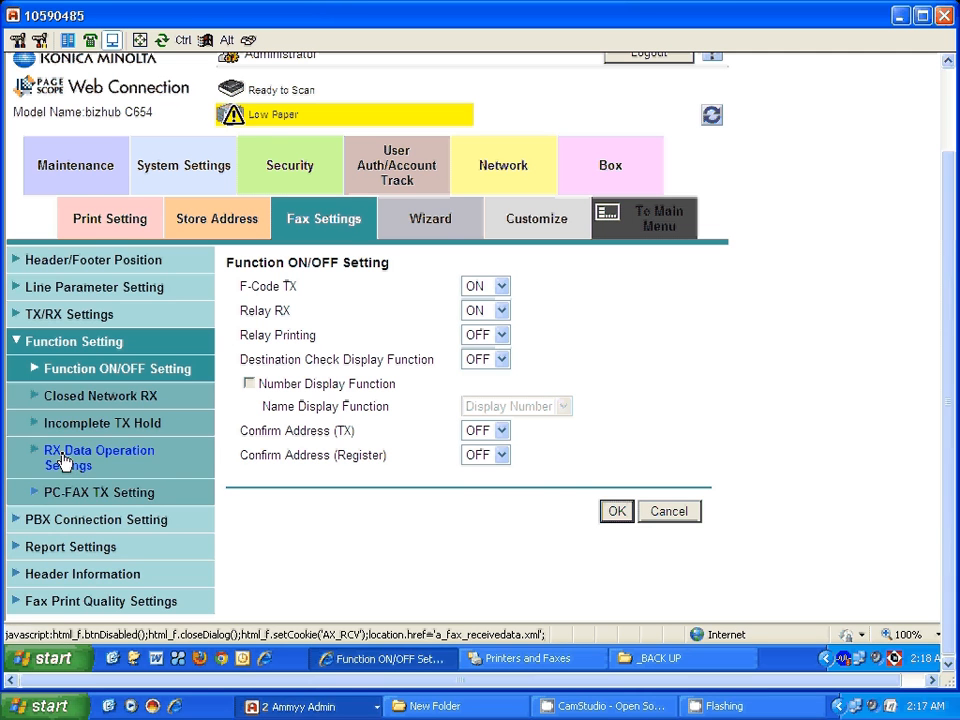
left_click(100, 456)
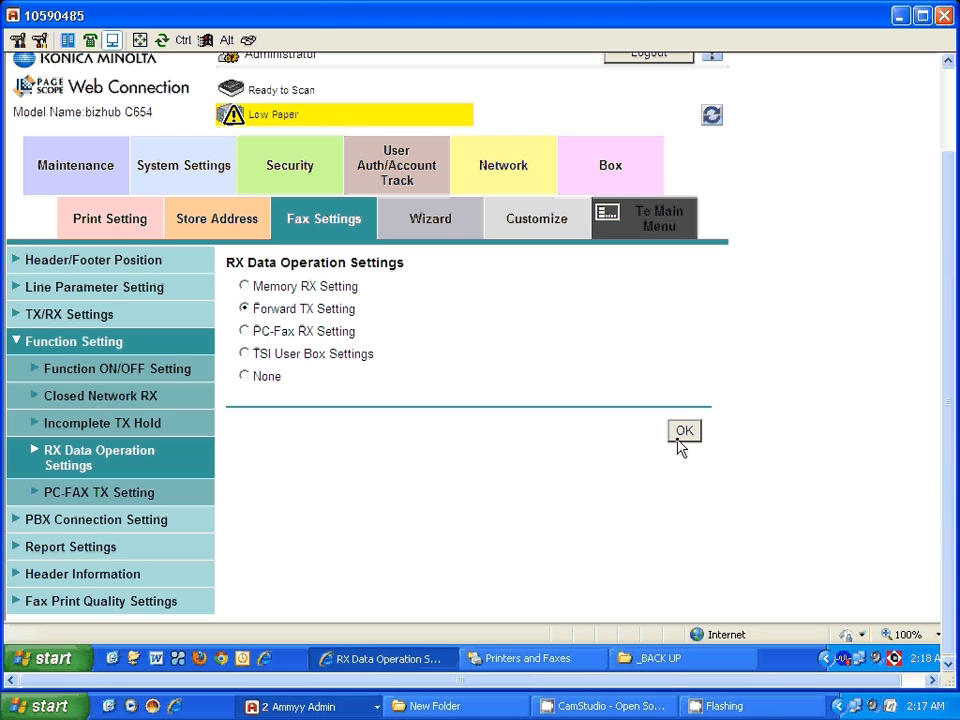
left_click(684, 430)
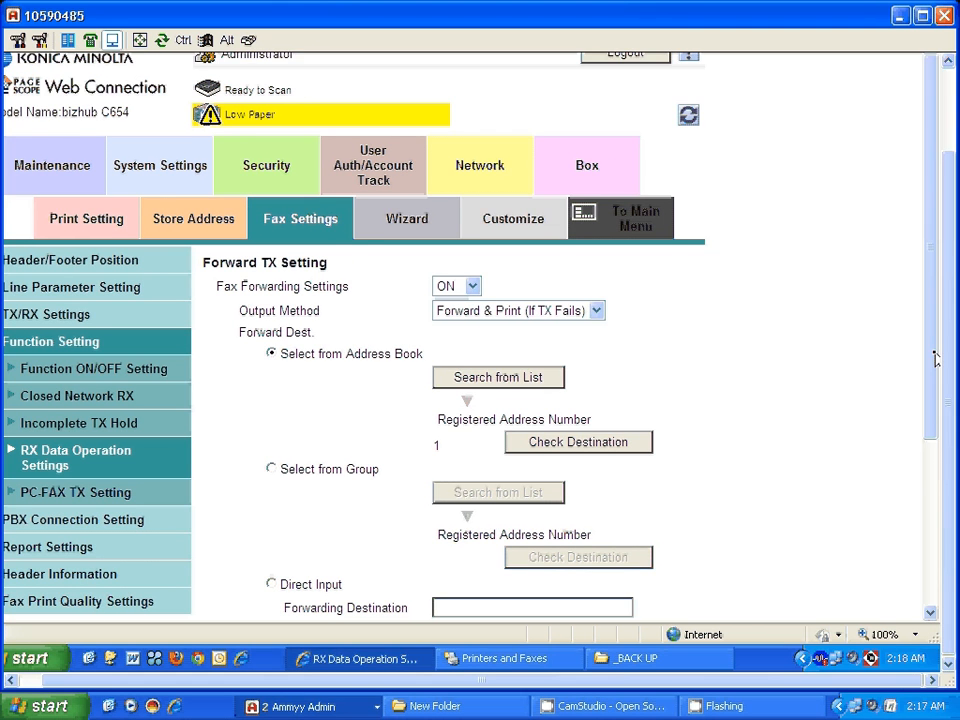
scroll("down", 3)
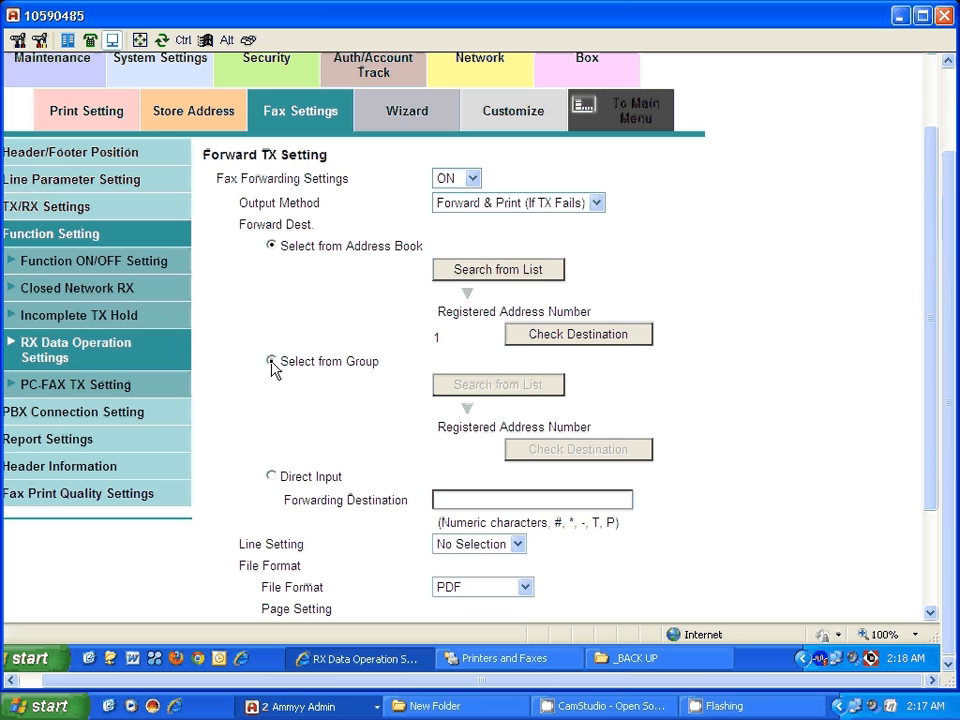
- Set the forwarding destination to 'Select from Group', choose the fax group and save
left_click(270, 360)
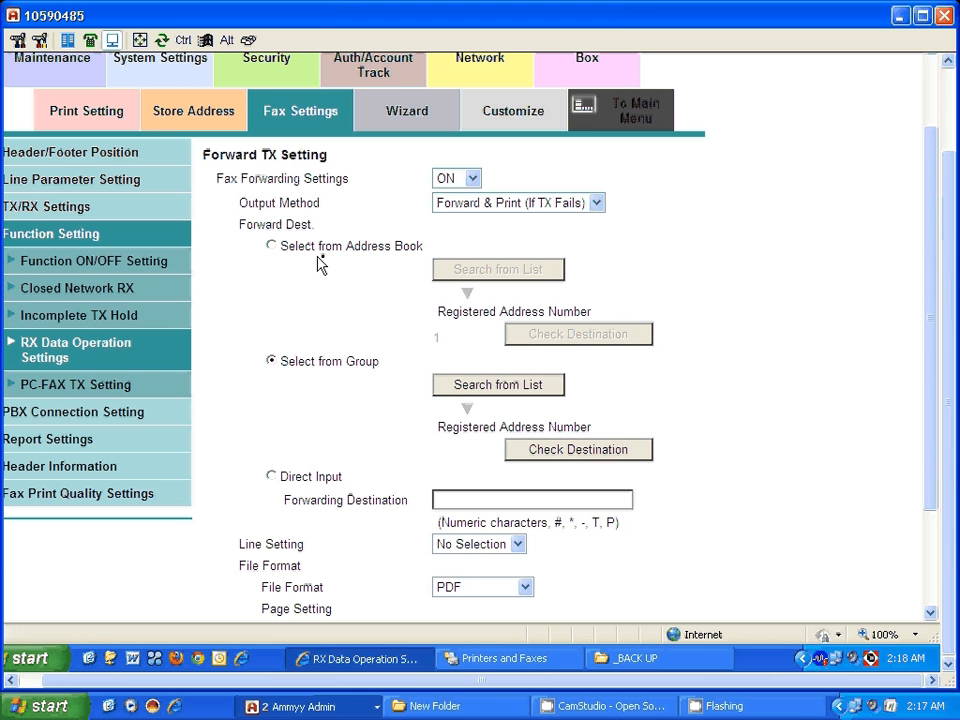
mouse_move(388, 264)
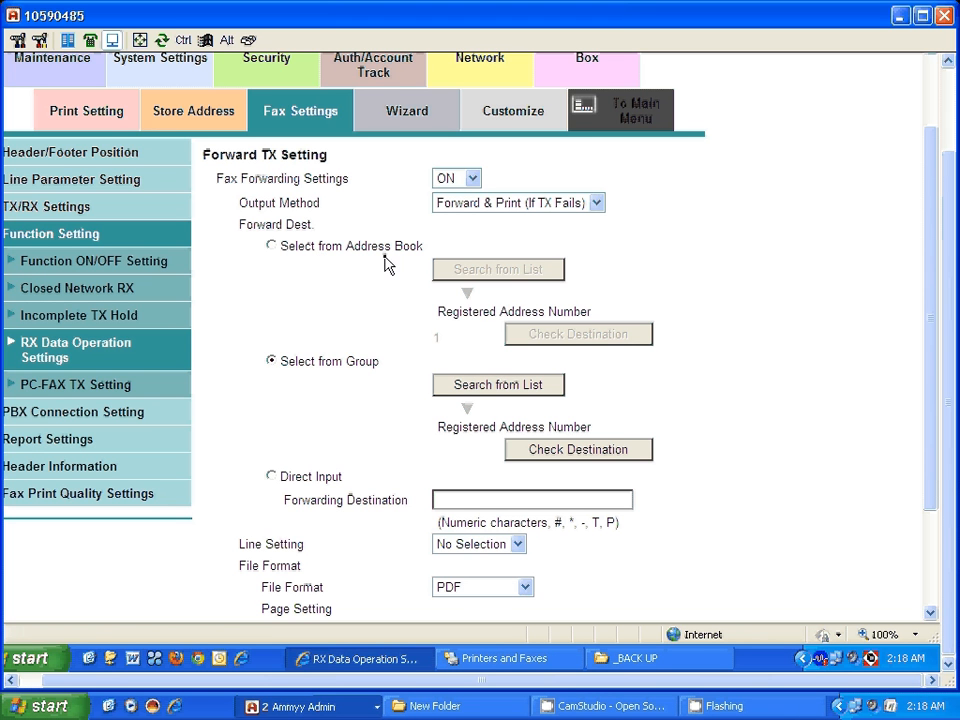
mouse_move(498, 384)
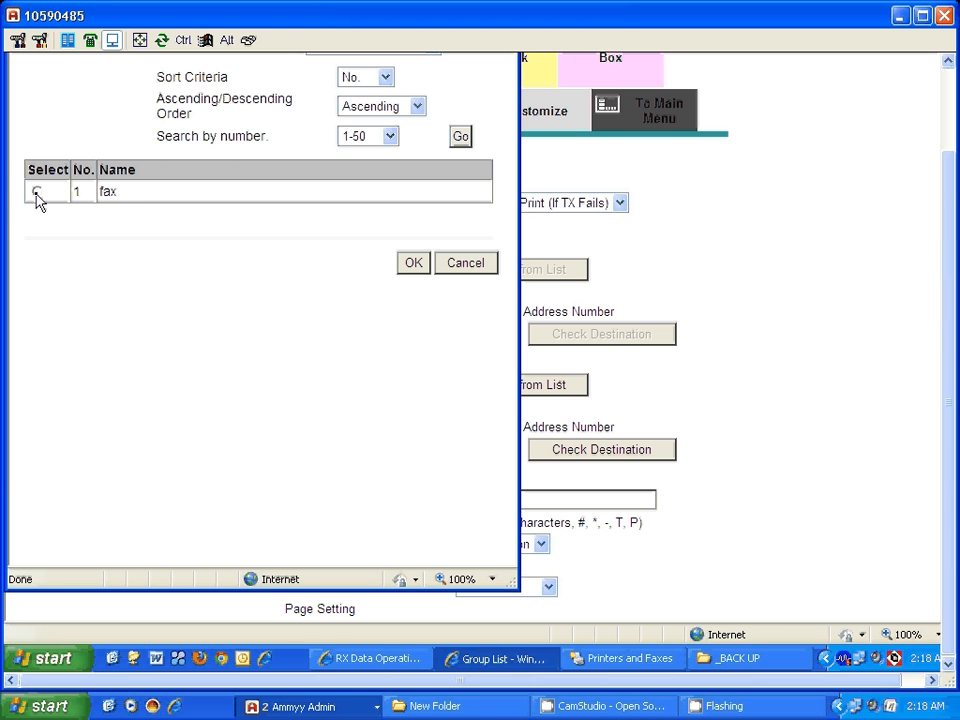
left_click(38, 192)
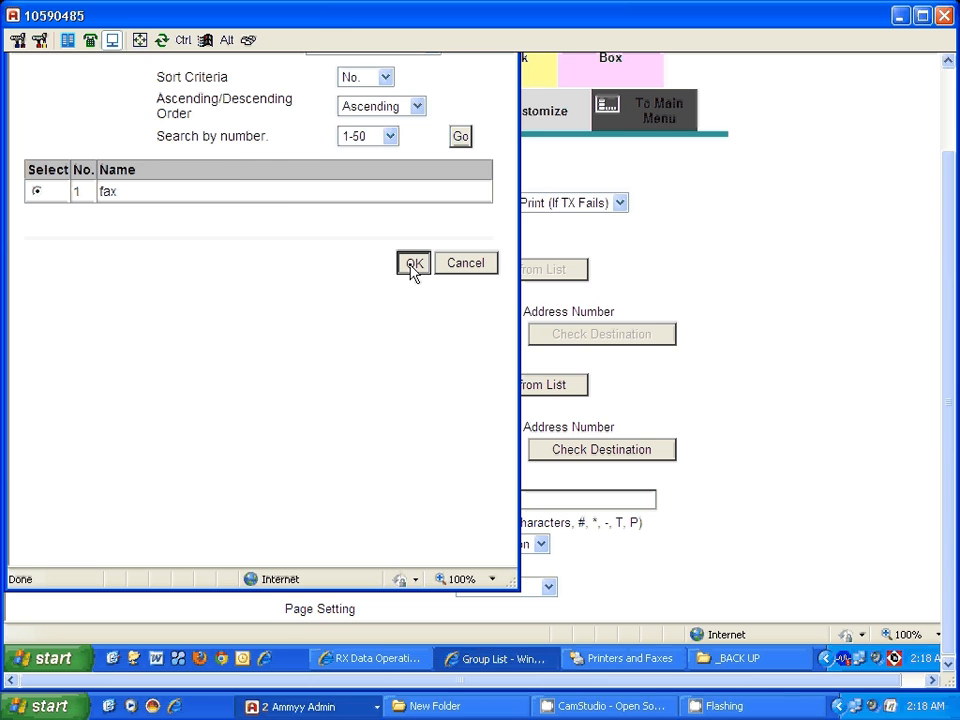
left_click(412, 264)
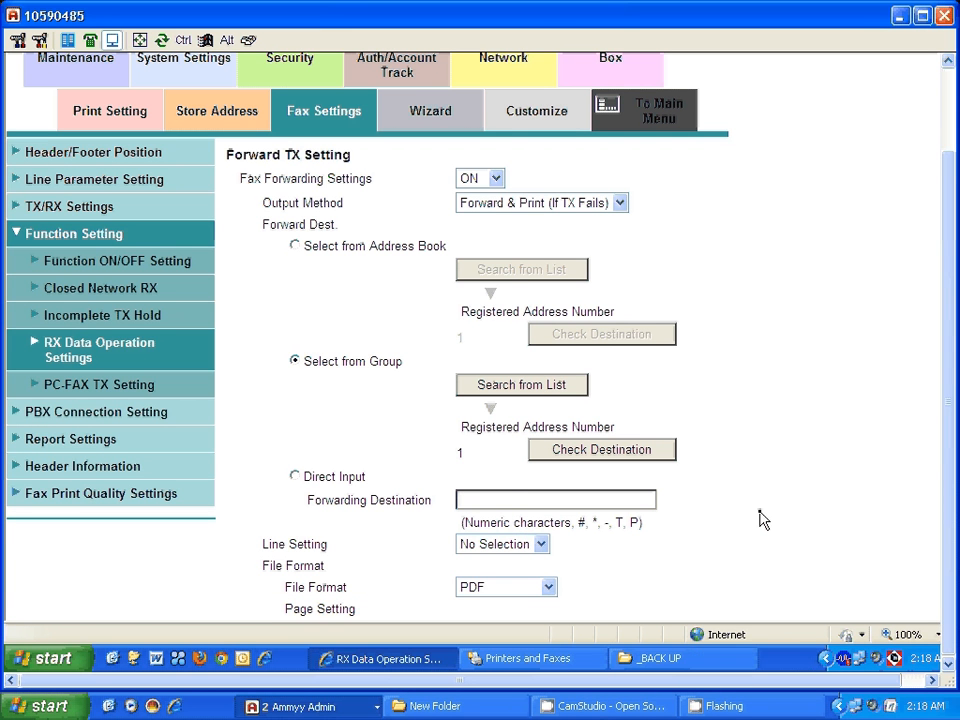
scroll("down", 3)
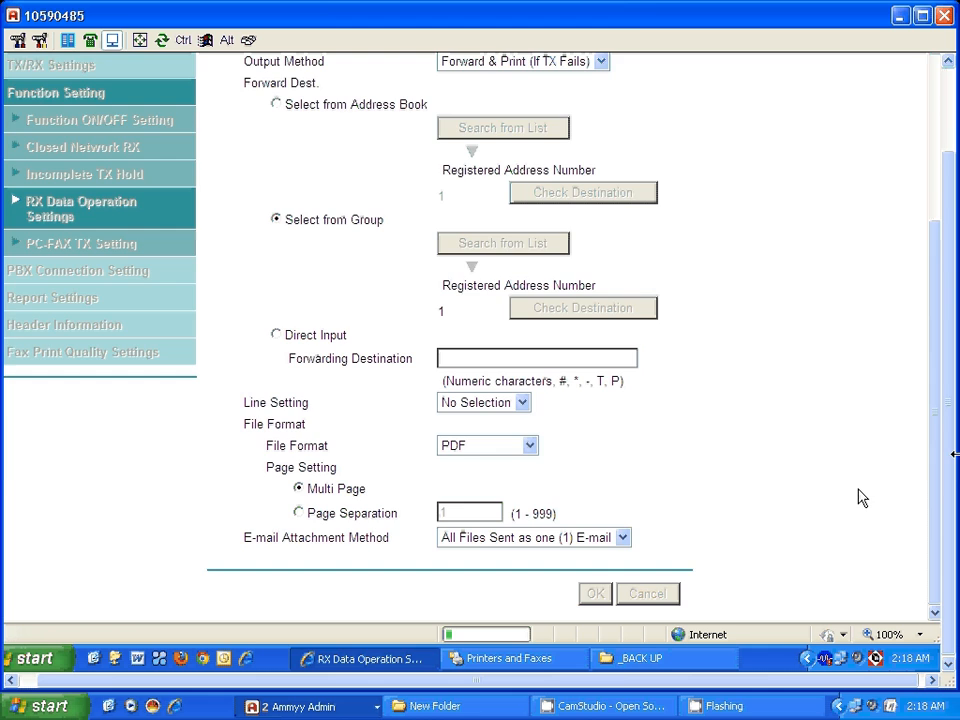
left_click(596, 592)
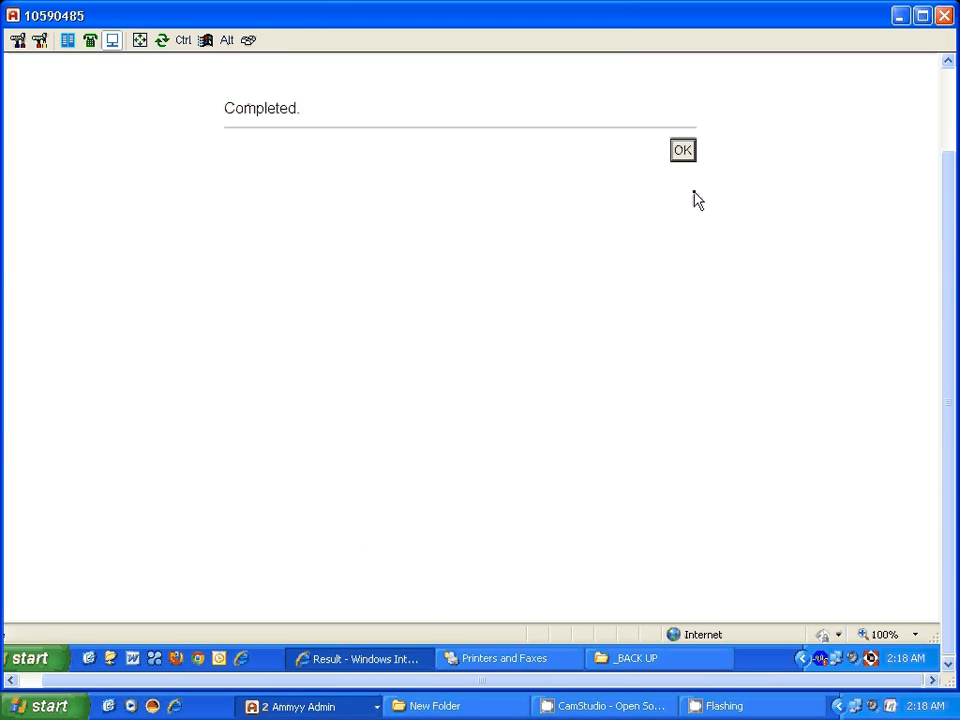